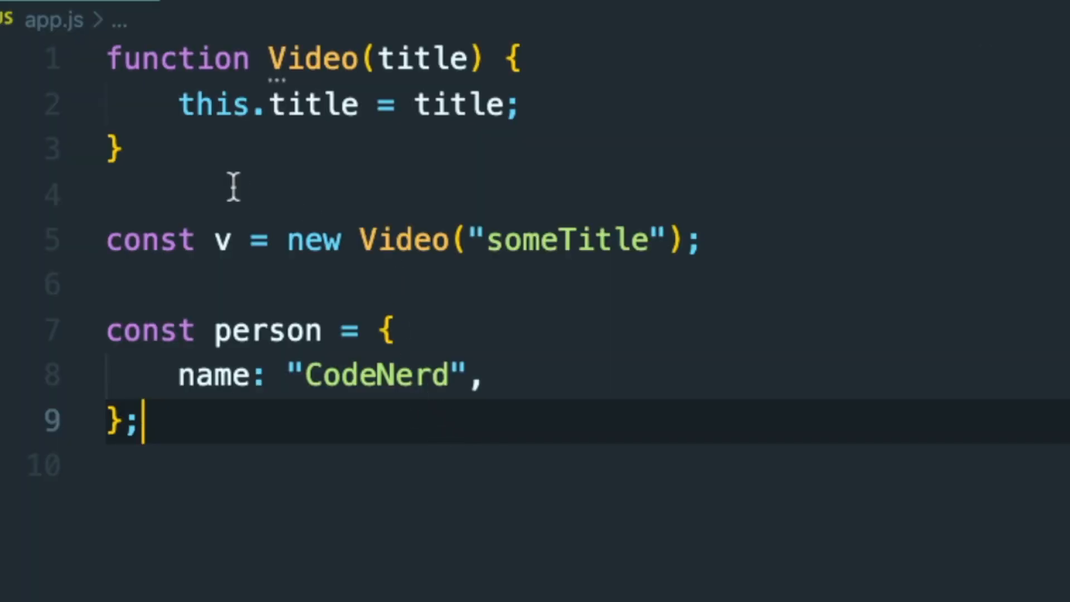
Step: Click through Video, v and 'someTitle', then start a blank line beneath the person object
left_click(117, 147)
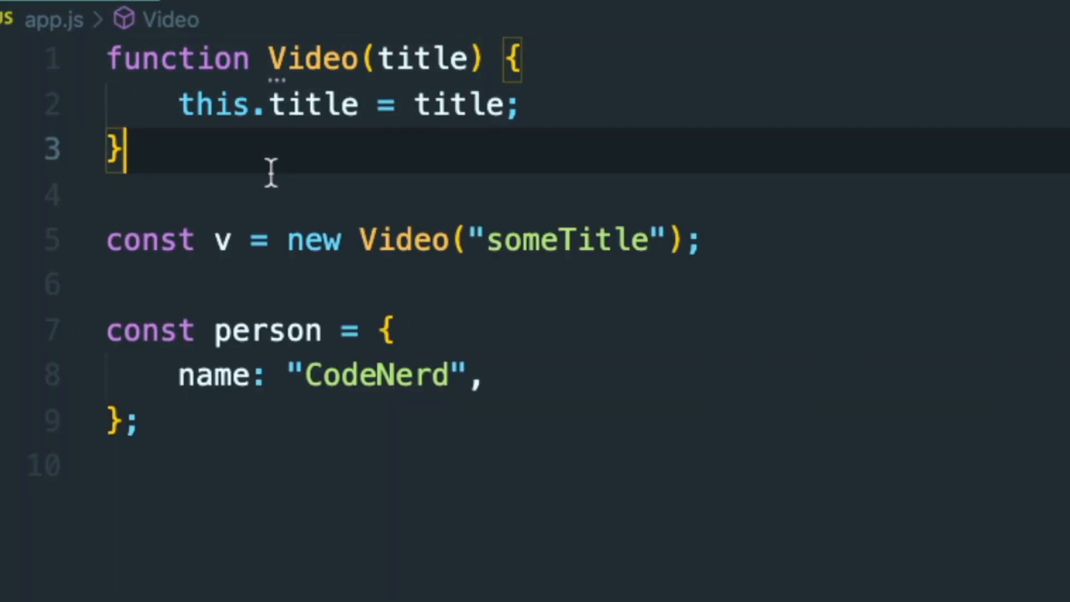
mouse_move(311, 83)
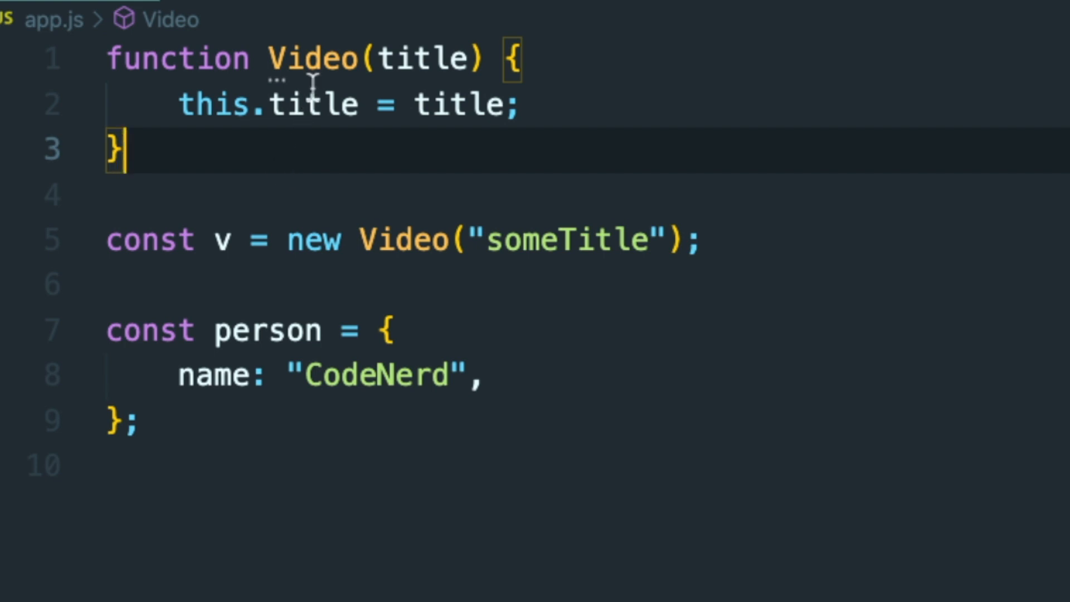
left_click(310, 58)
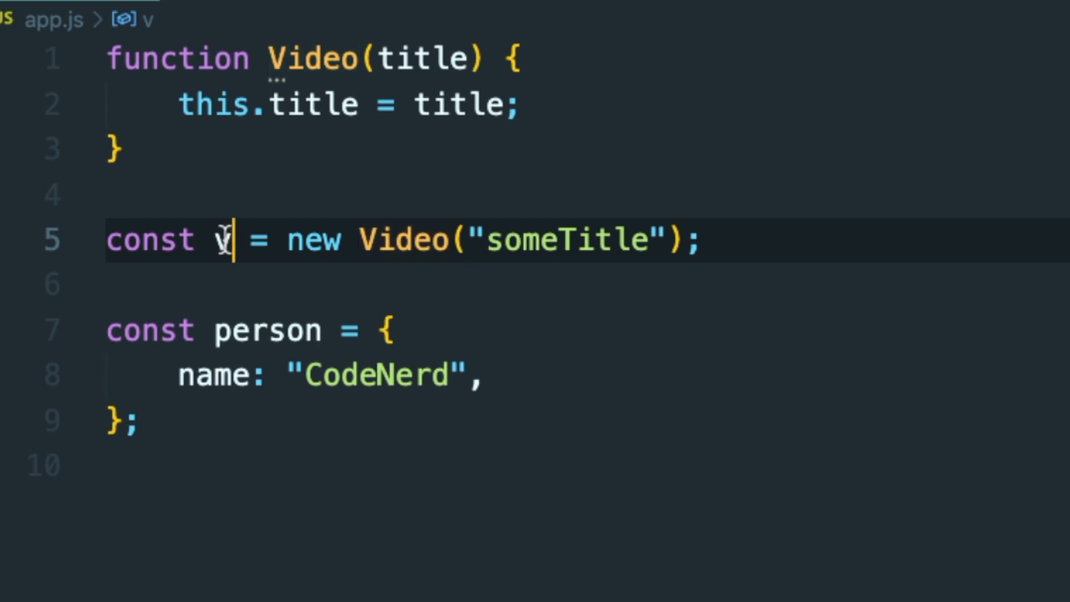
double_click(565, 240)
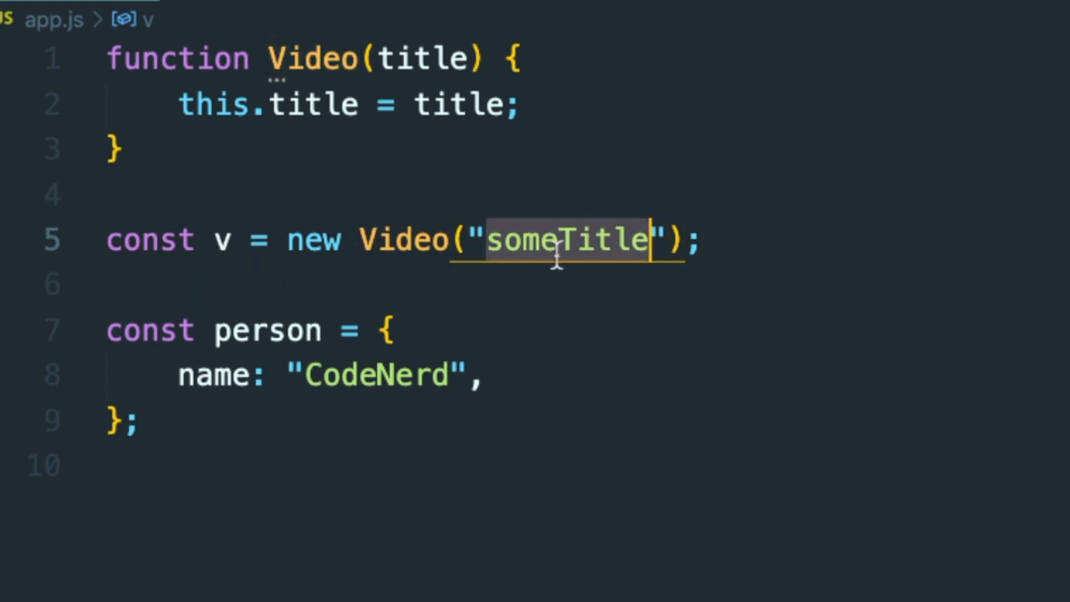
mouse_move(430, 380)
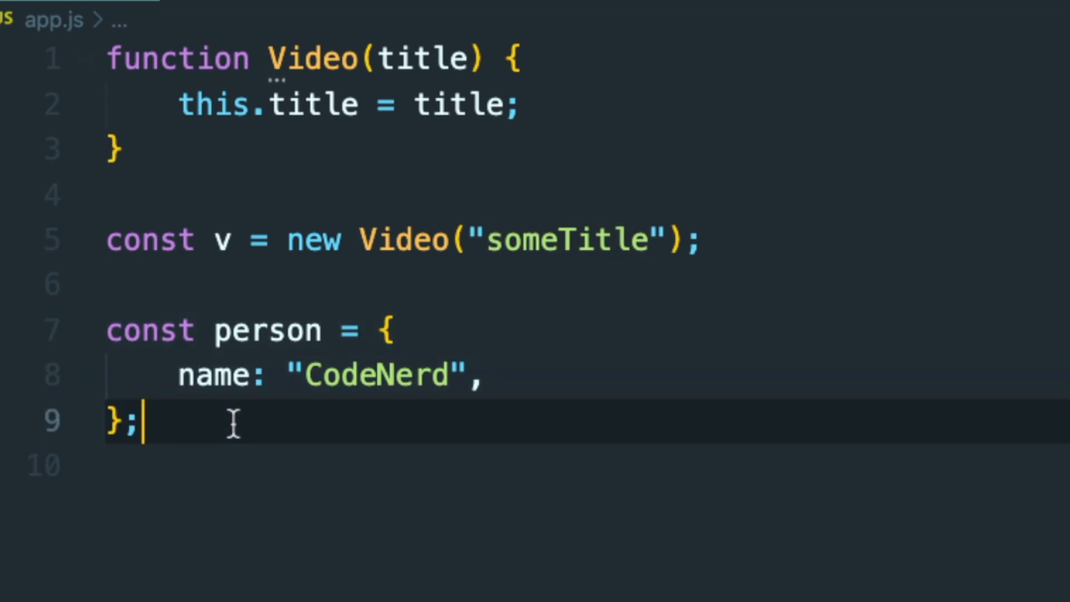
mouse_move(352, 314)
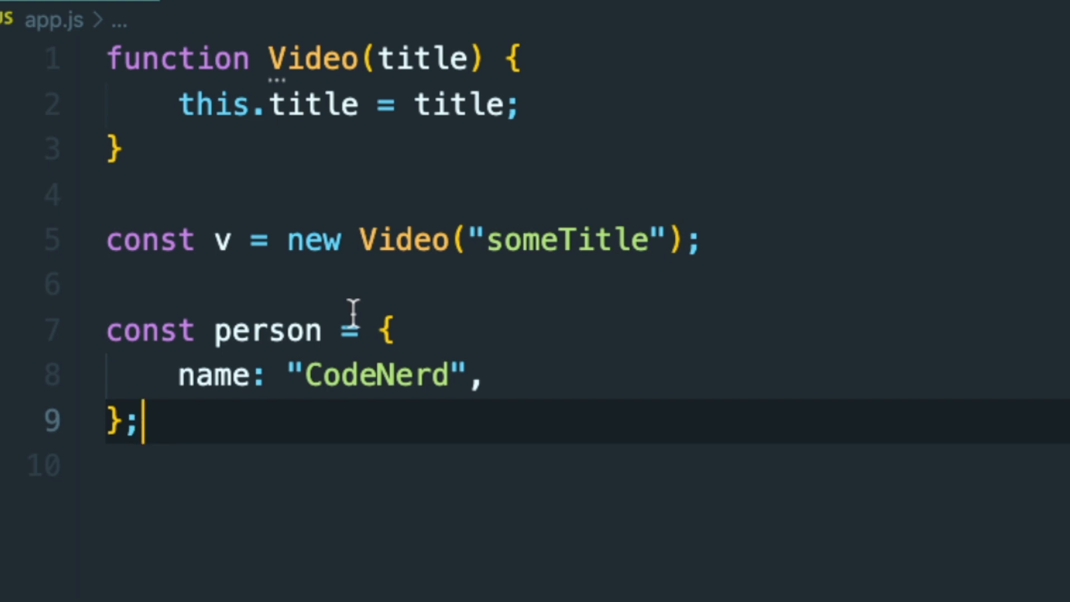
key("Enter")
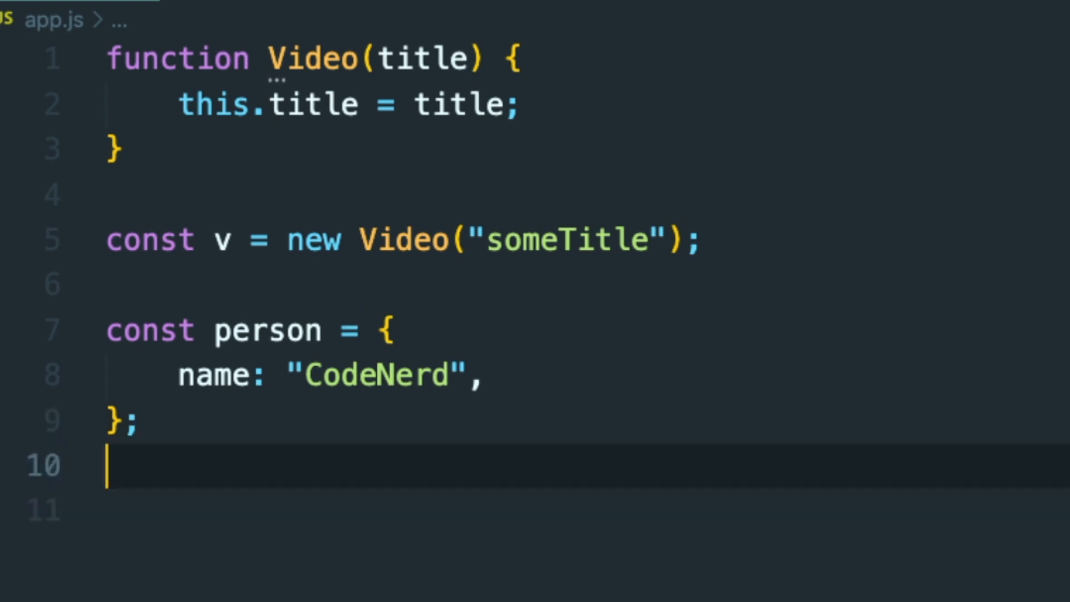
Step: Add var nums = [1, 2, 3] and console.log(nums) below the person object
type("var n")
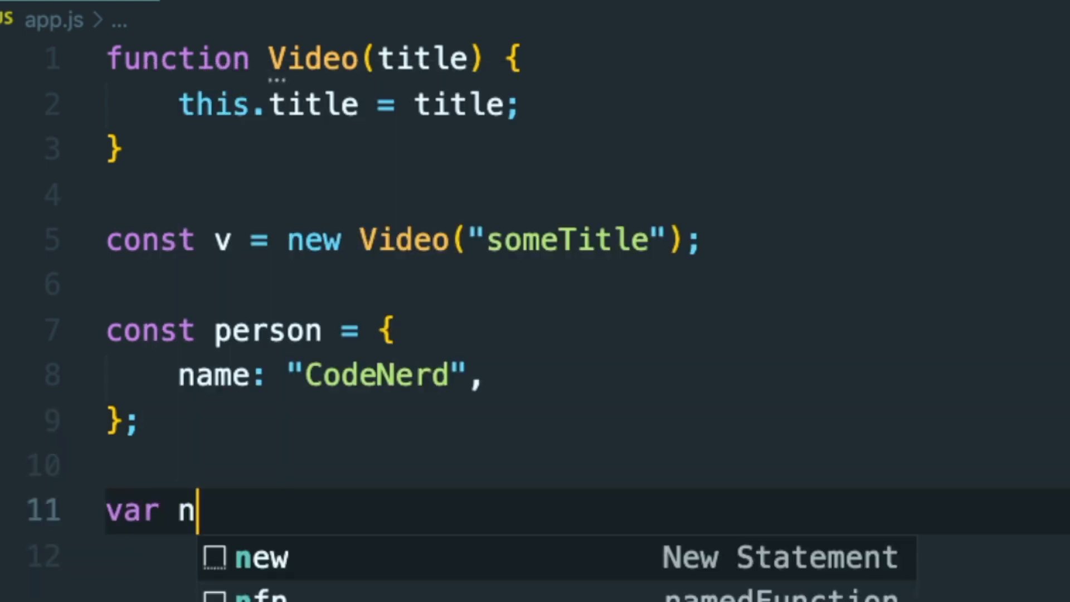
type("ums = []")
left_click(585, 556)
type("c")
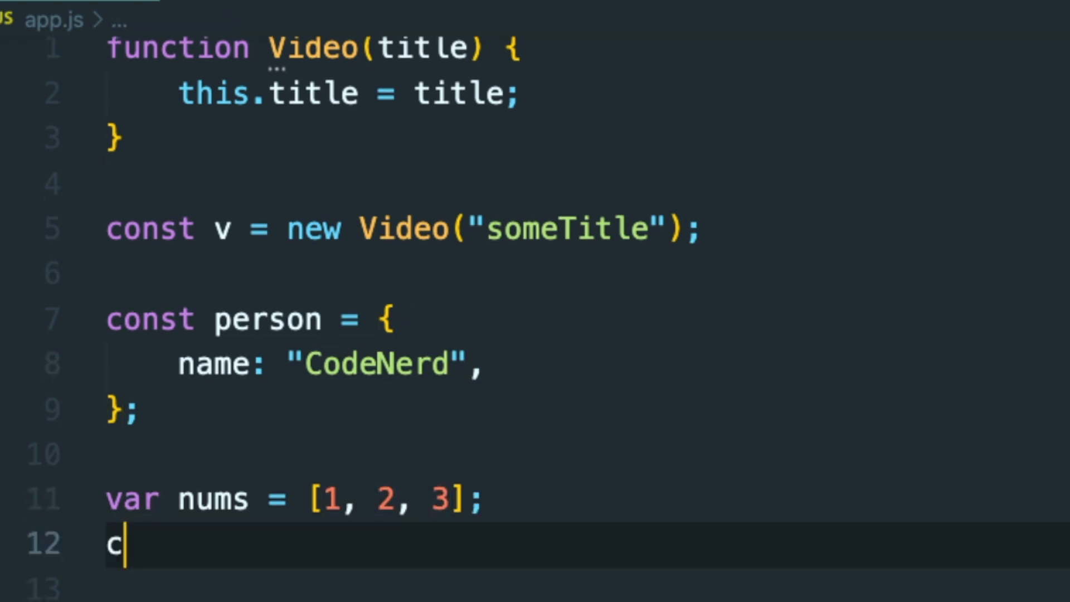
type("onsole.log")
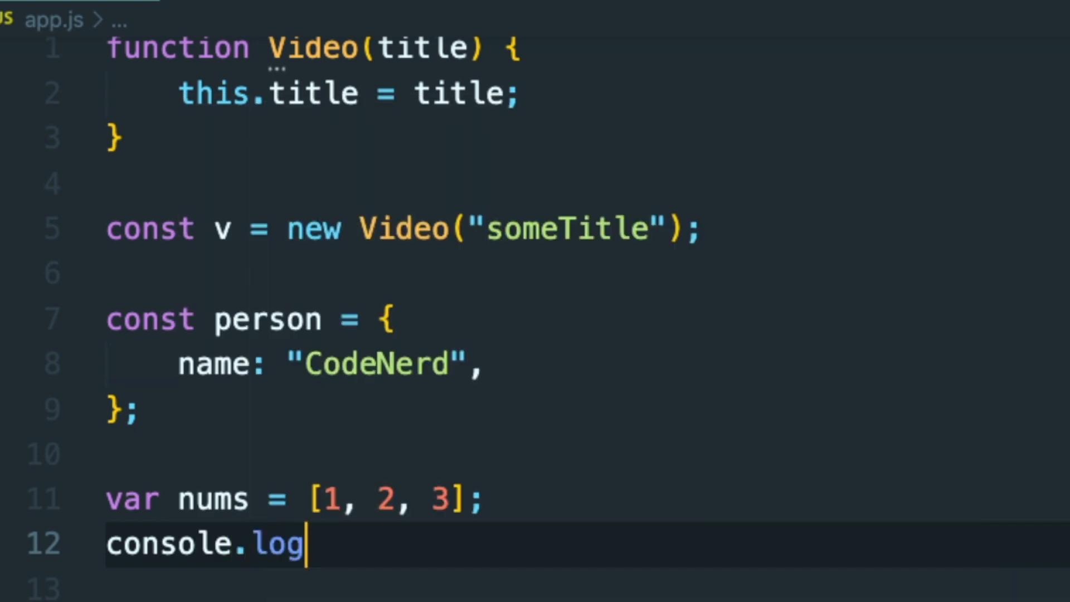
type("(nums")
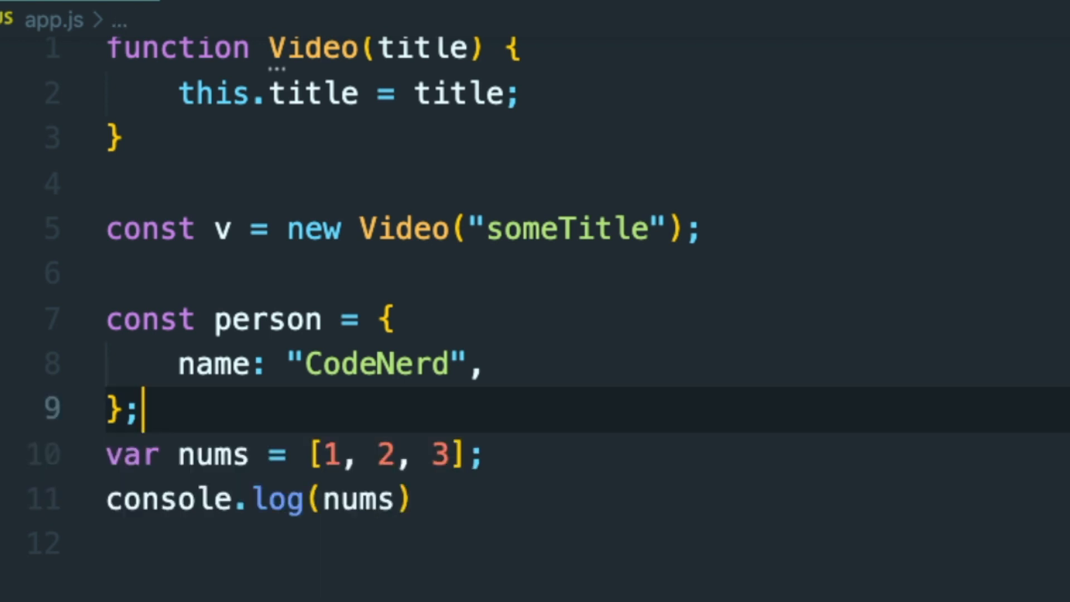
key("Enter")
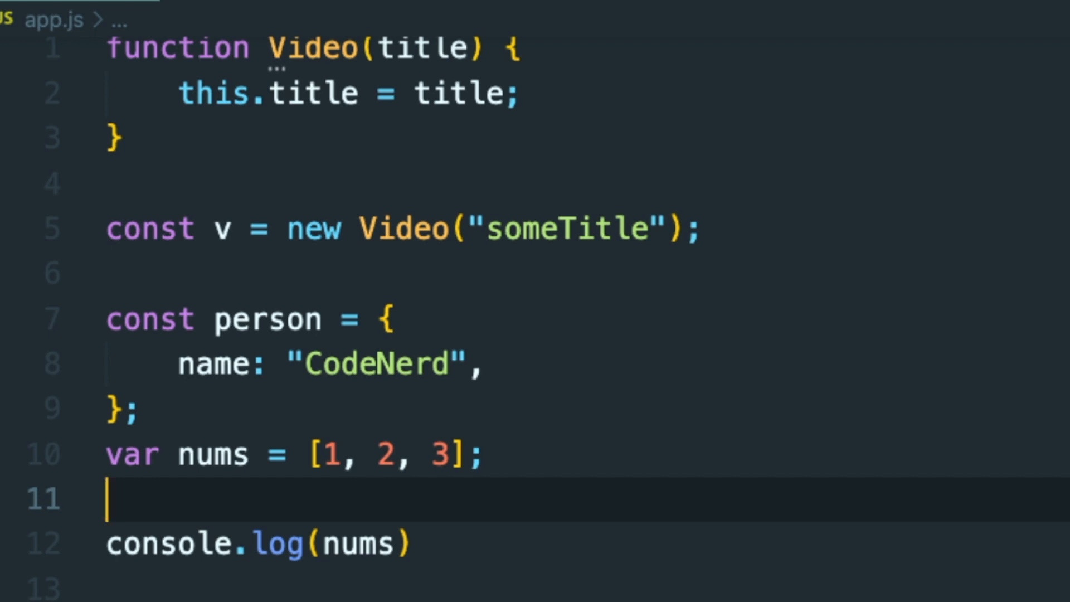
type("c")
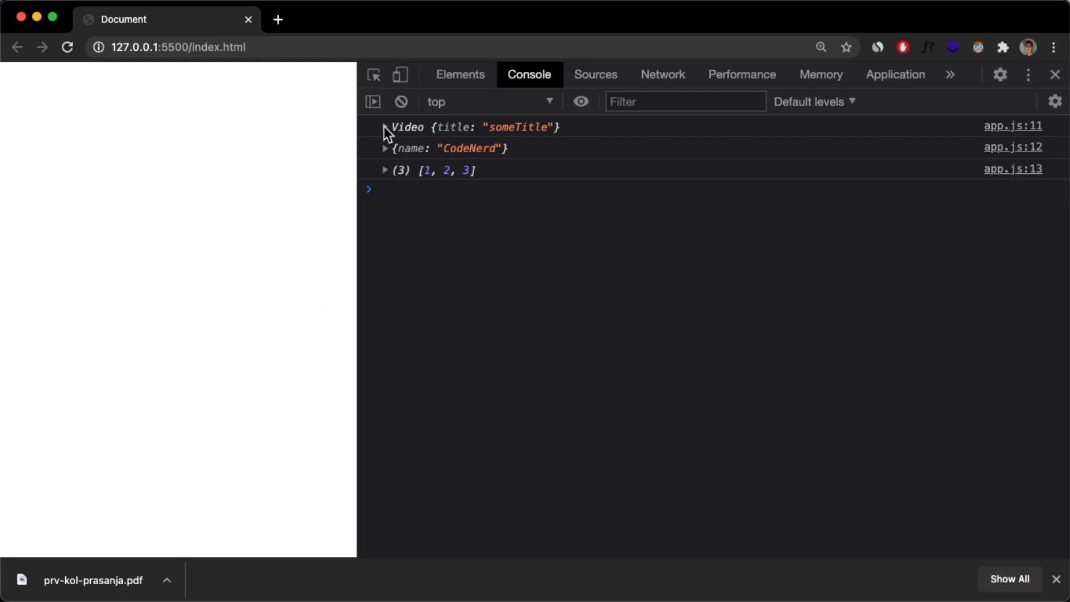
Step: Expand Video and person with their __proto__ lists, then the nums array [1, 2, 3]
left_click(385, 127)
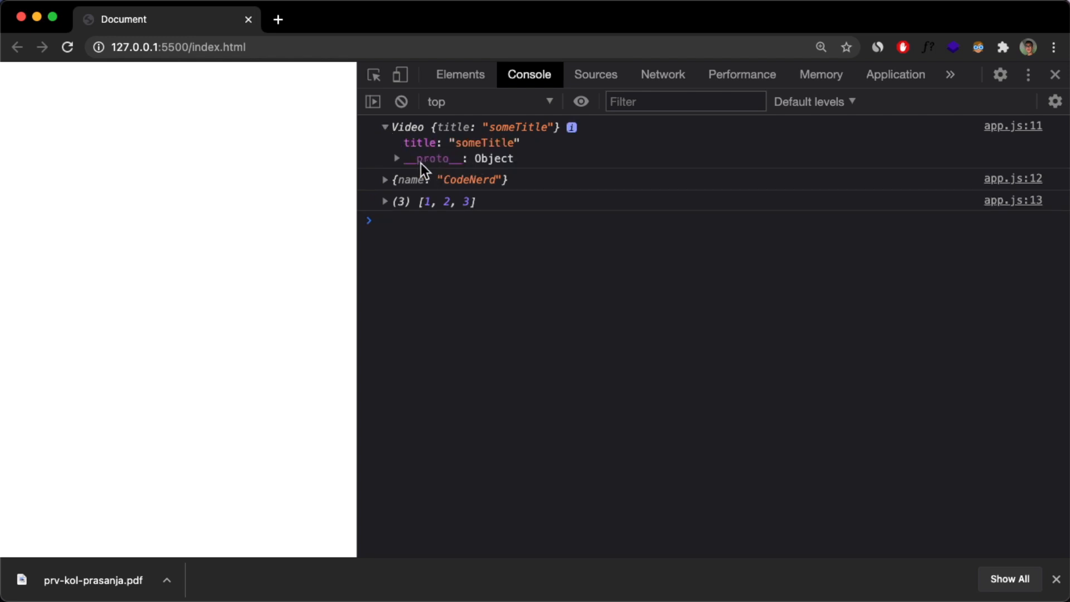
left_click(396, 158)
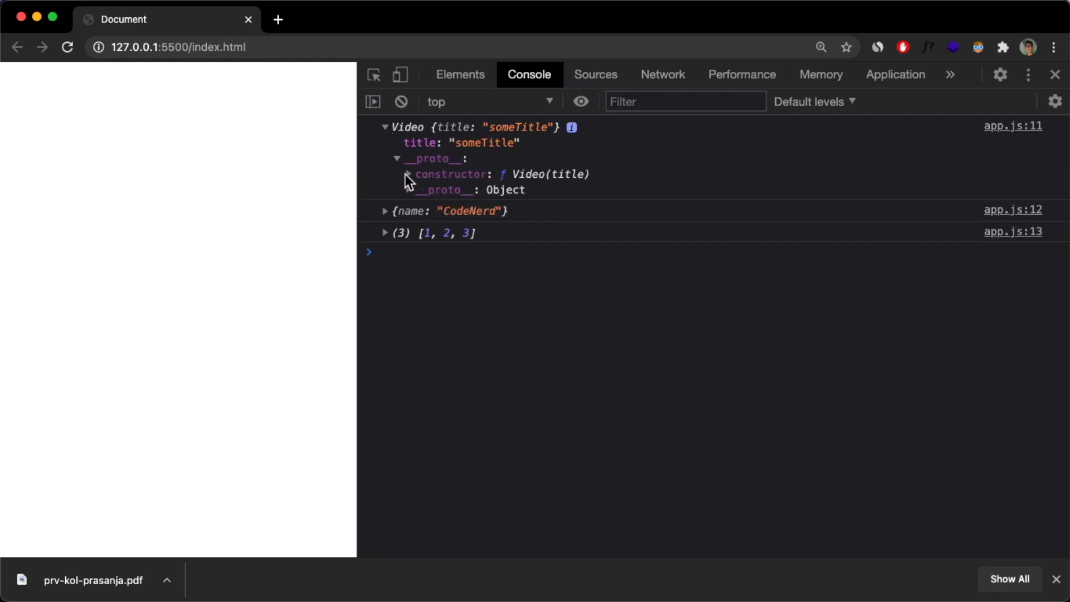
left_click(408, 190)
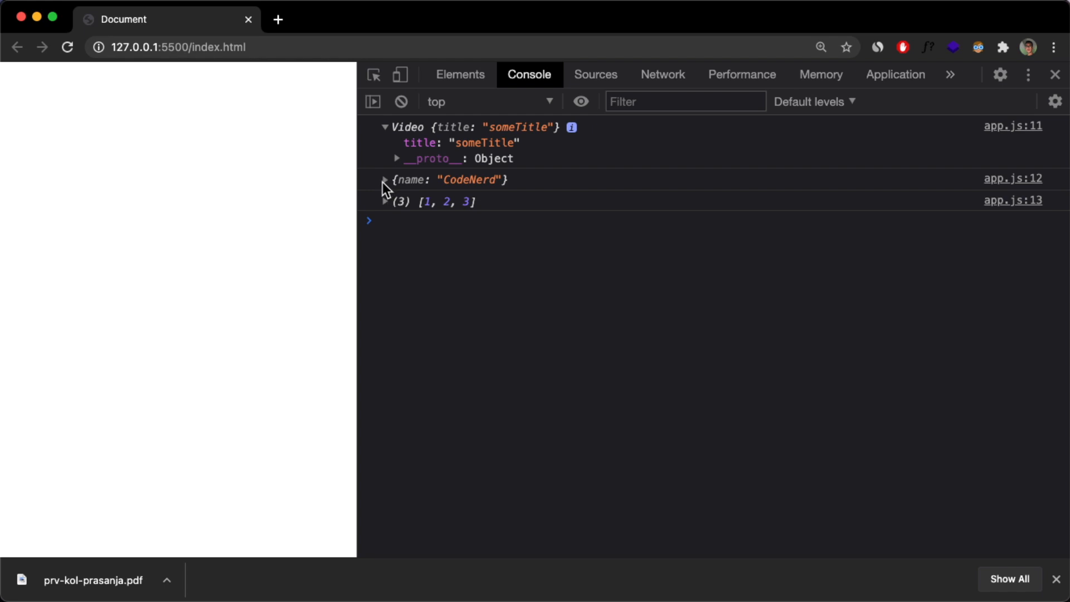
left_click(385, 179)
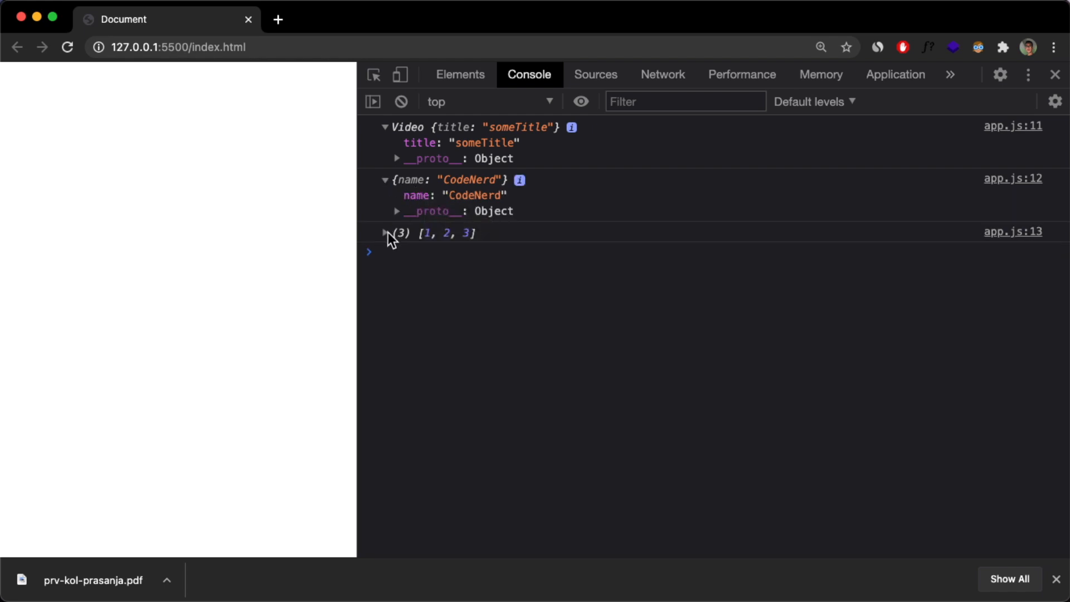
left_click(396, 211)
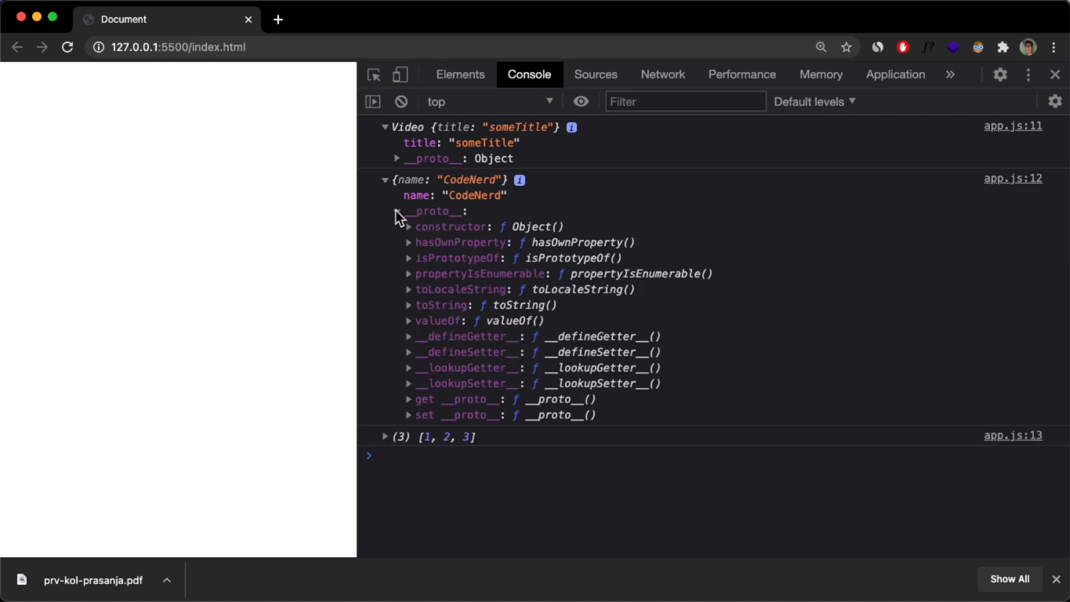
left_click(396, 211)
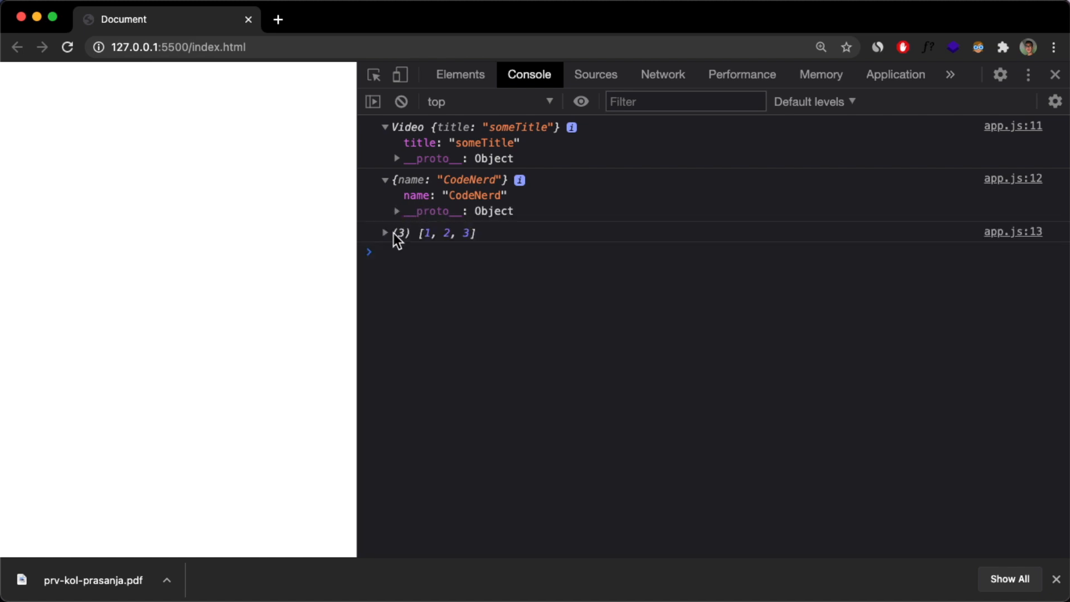
left_click(384, 233)
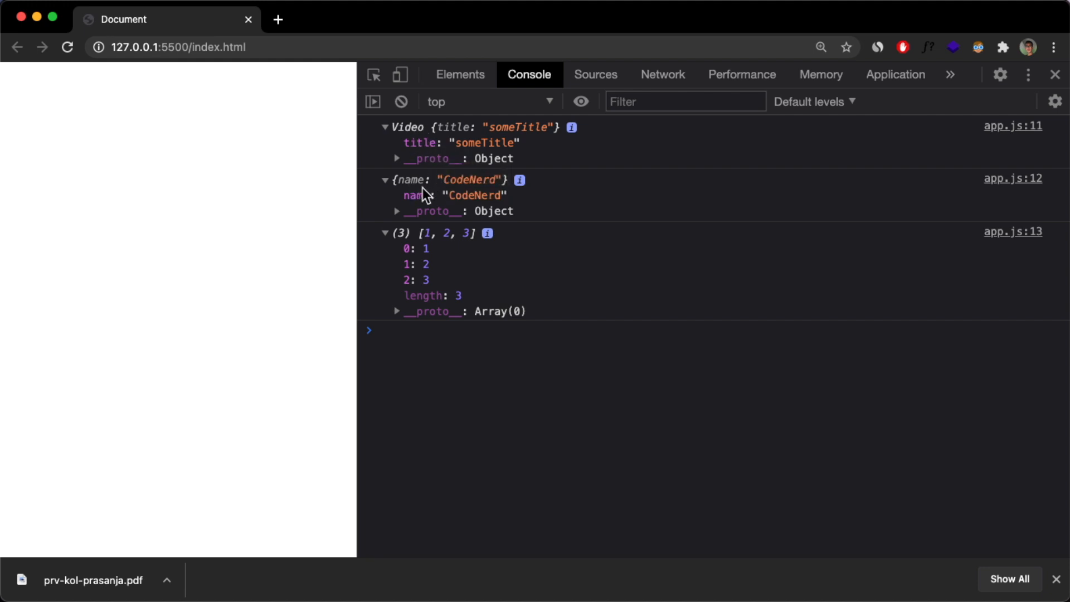
mouse_move(441, 313)
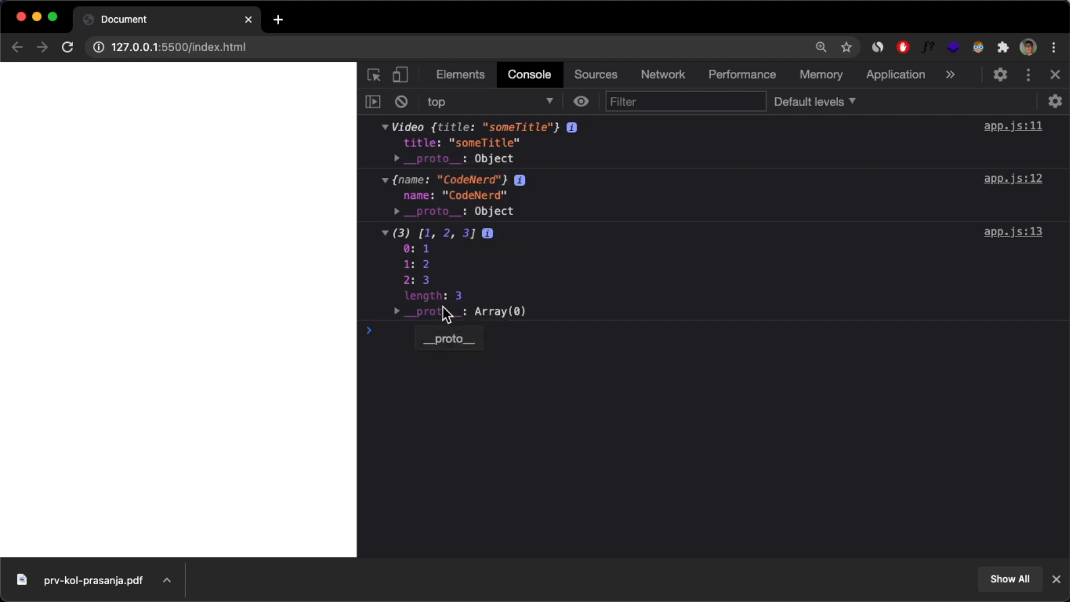
mouse_move(679, 303)
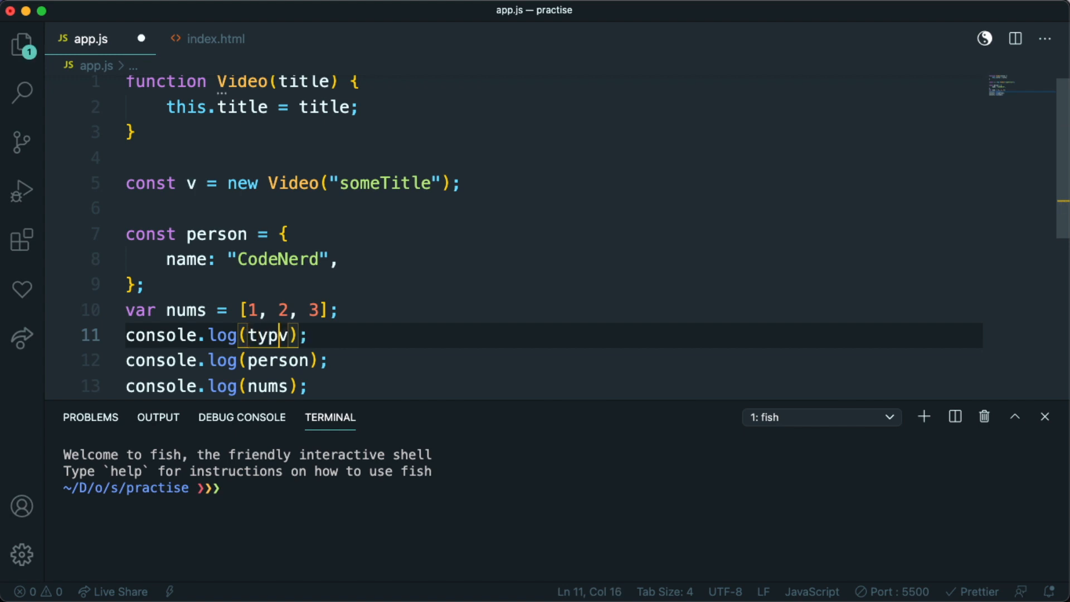
Step: Prefix the console.log arguments on lines 11–13 with typeof
type("eof")
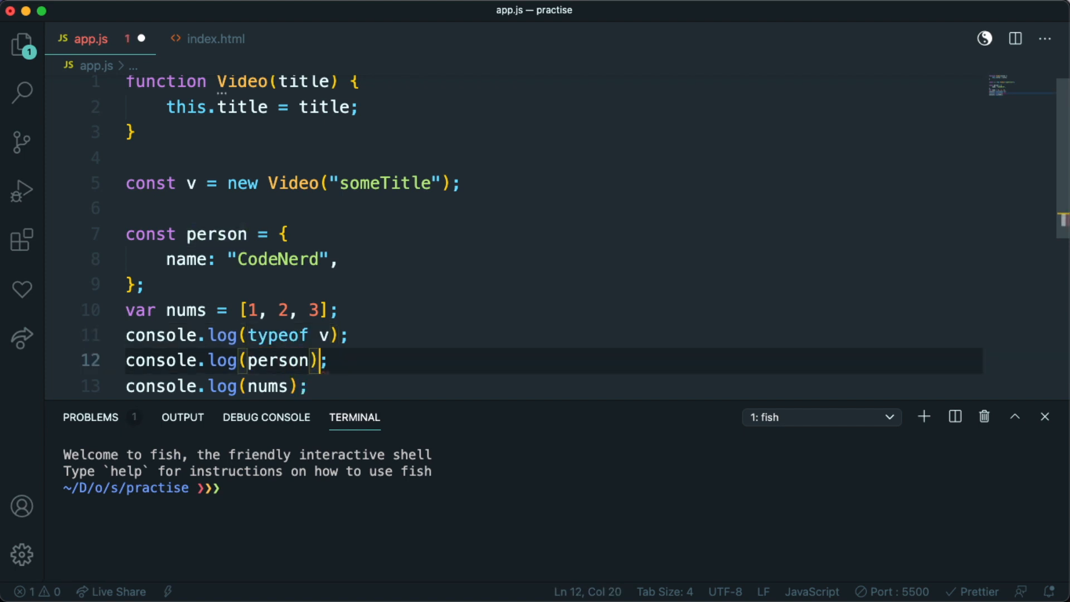
type("typeof")
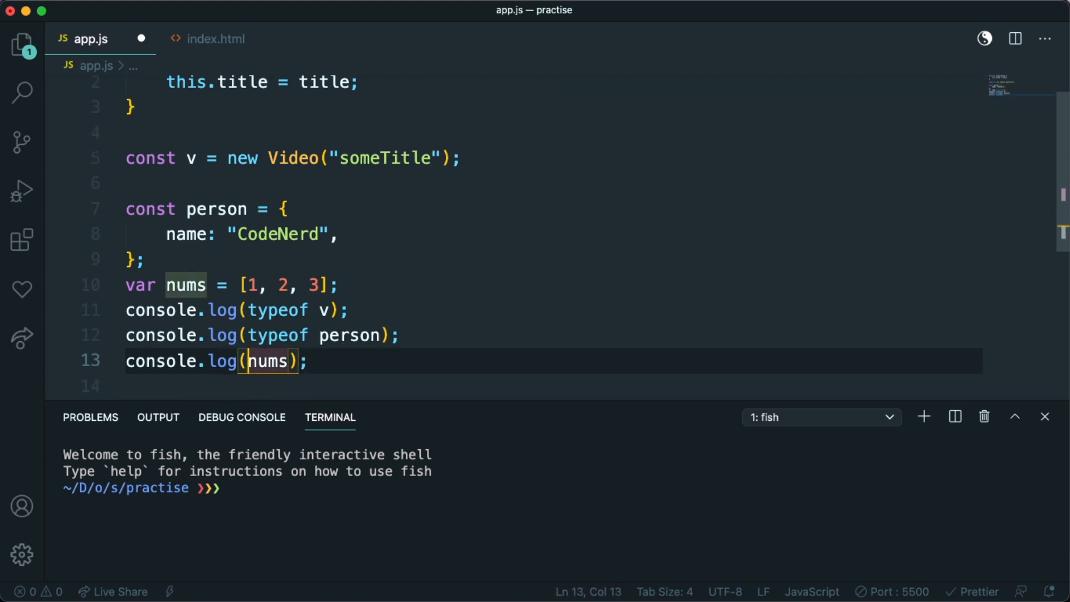
type("typeof")
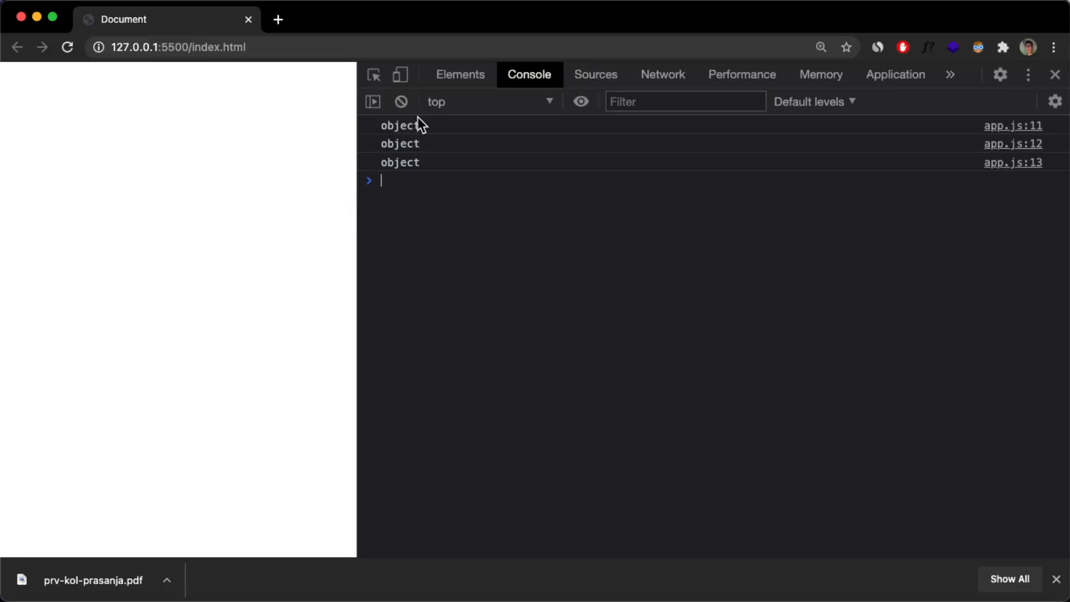
mouse_move(412, 151)
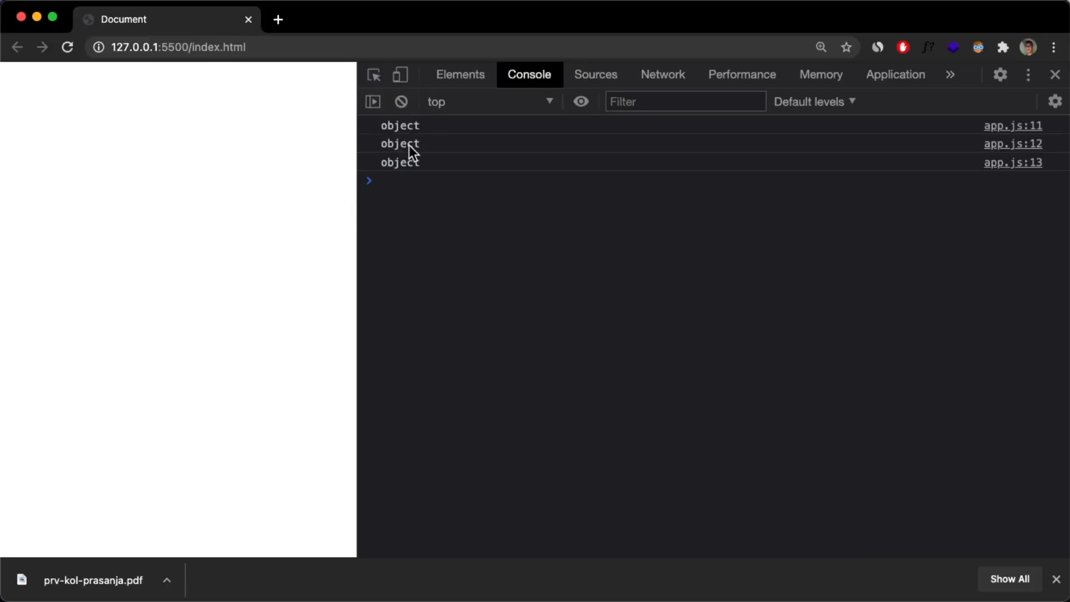
mouse_move(483, 309)
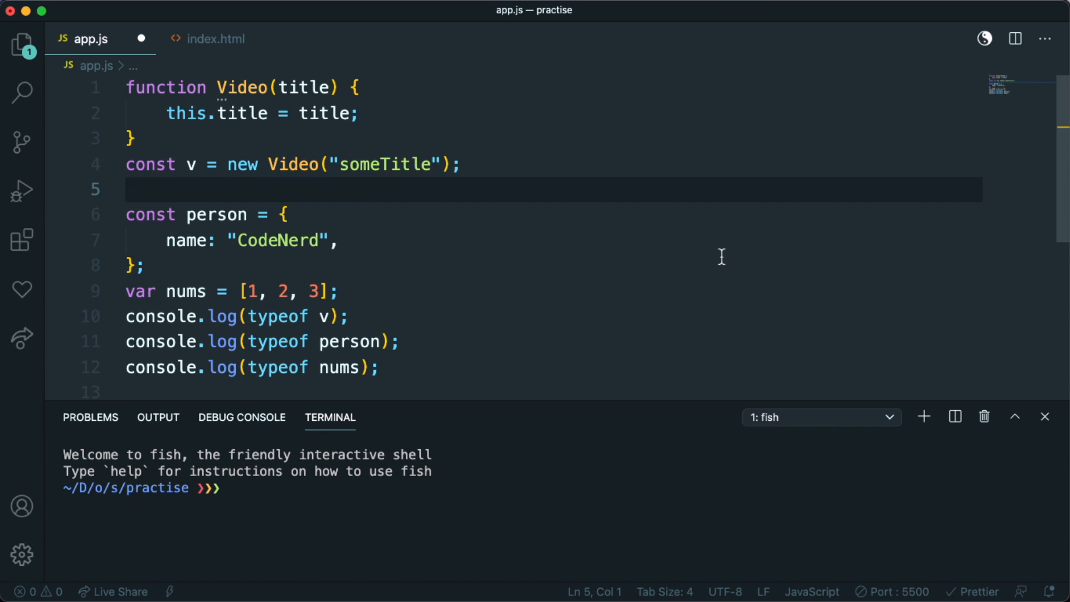
Step: Delete blank line 5 between const v and const person
left_click(129, 139)
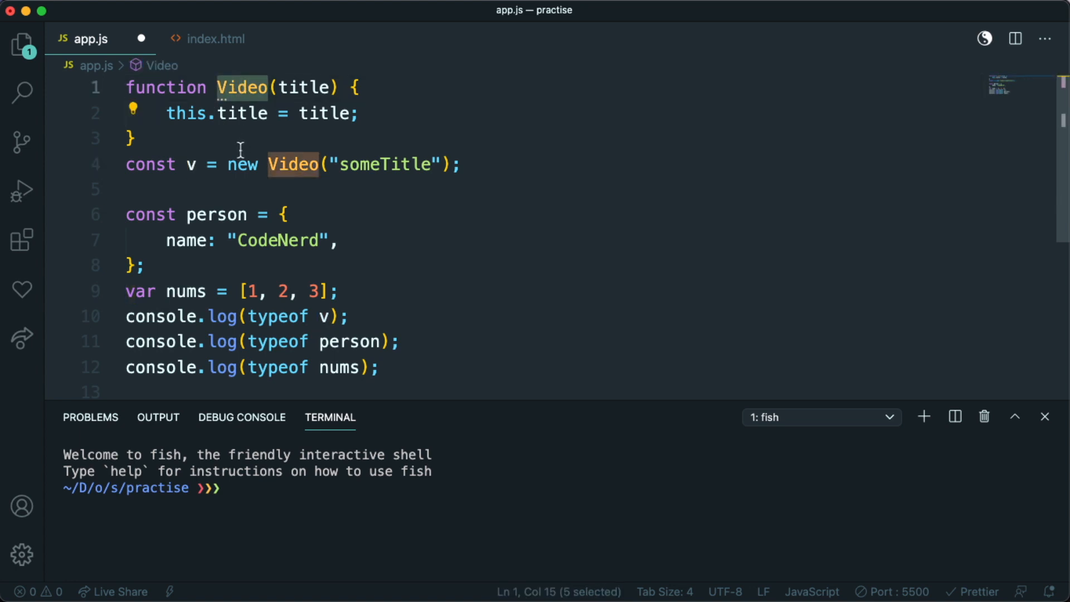
mouse_move(239, 88)
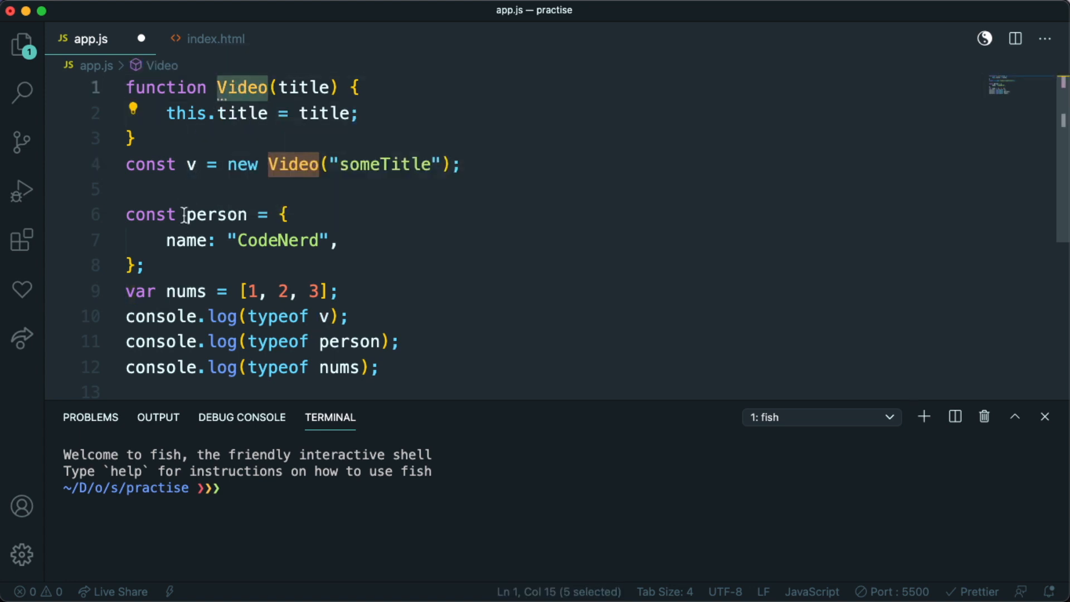
mouse_move(245, 92)
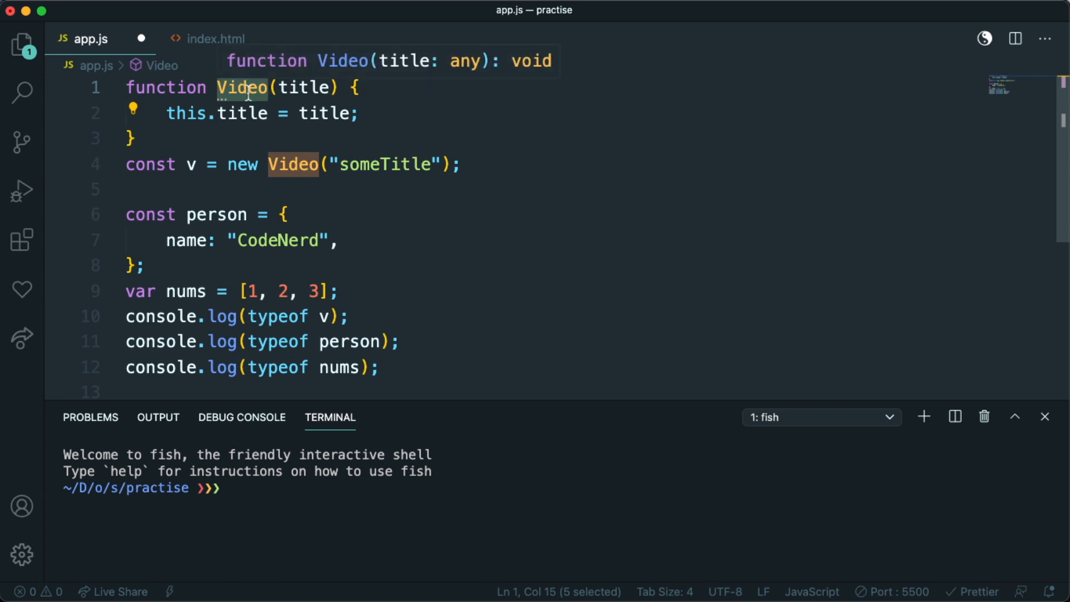
mouse_move(186, 192)
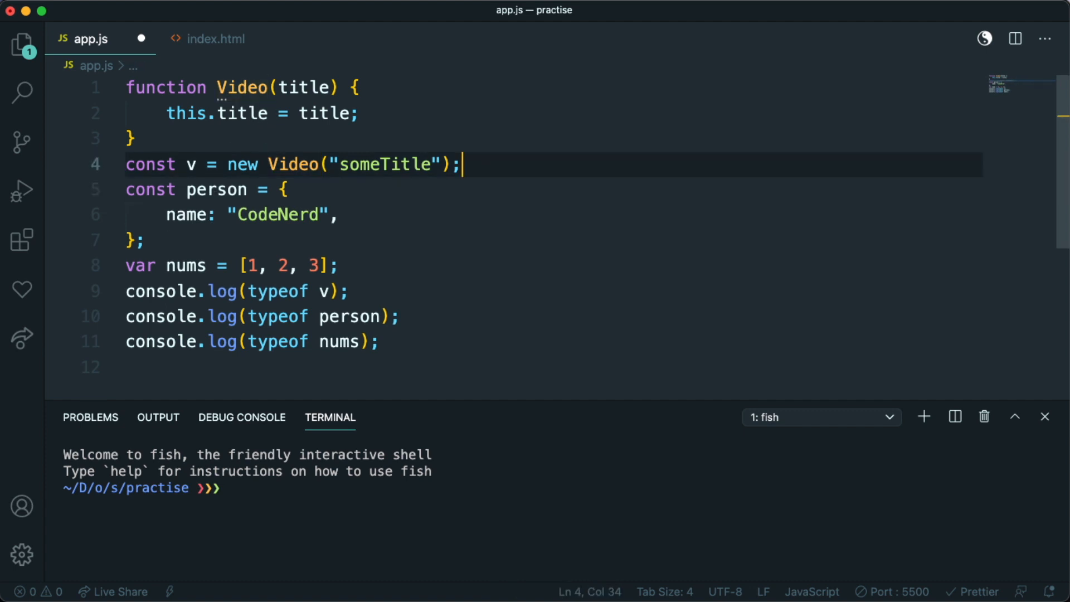
double_click(240, 87)
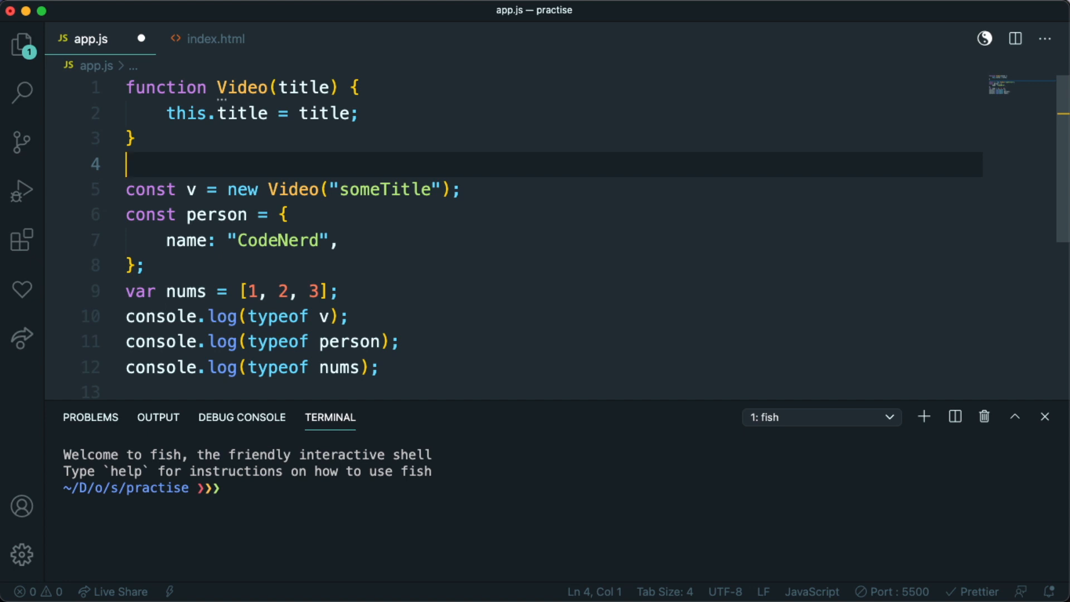
Step: Add Video.prototype.description = "Some description" on line 4
type("Video")
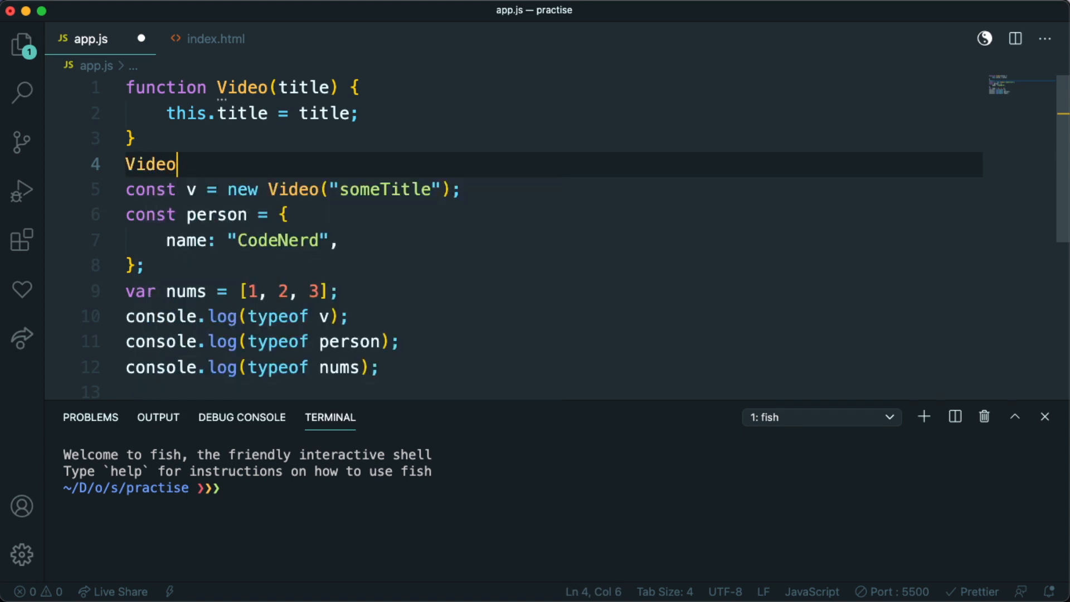
double_click(149, 165)
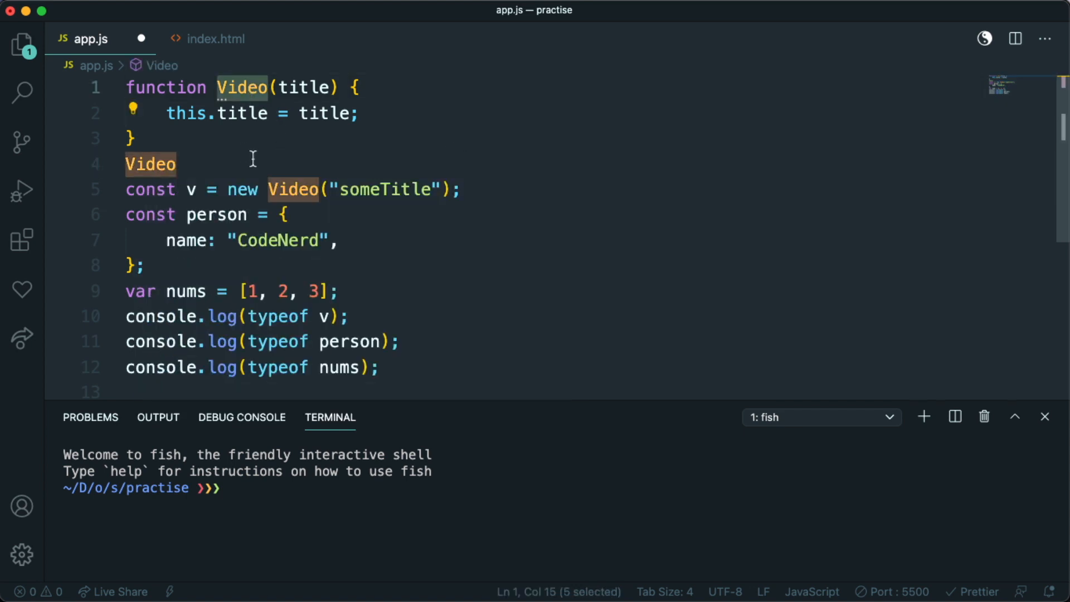
left_click(195, 164)
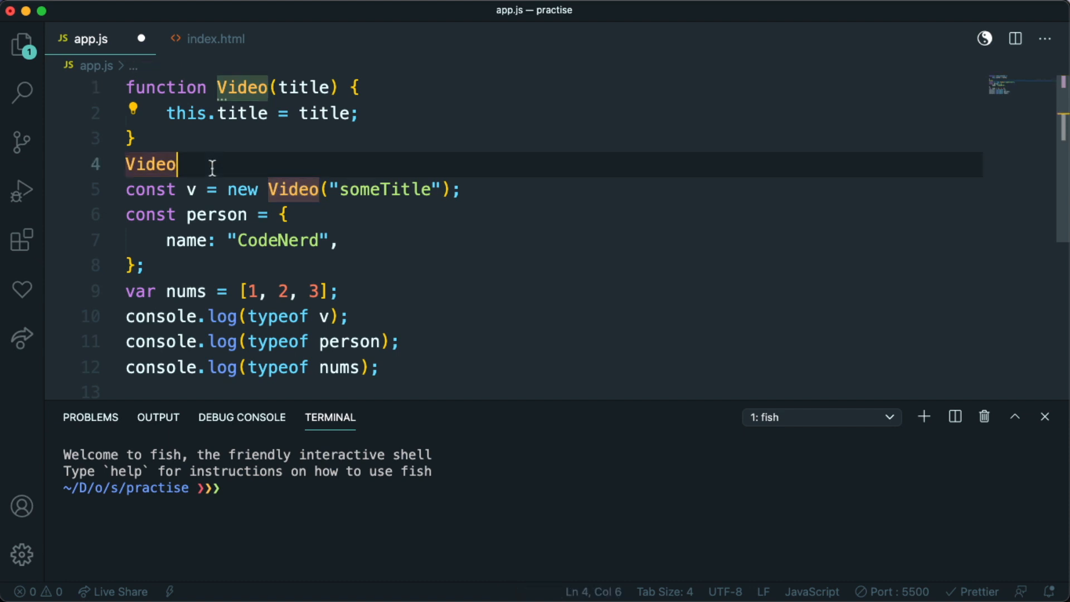
type(".prototype")
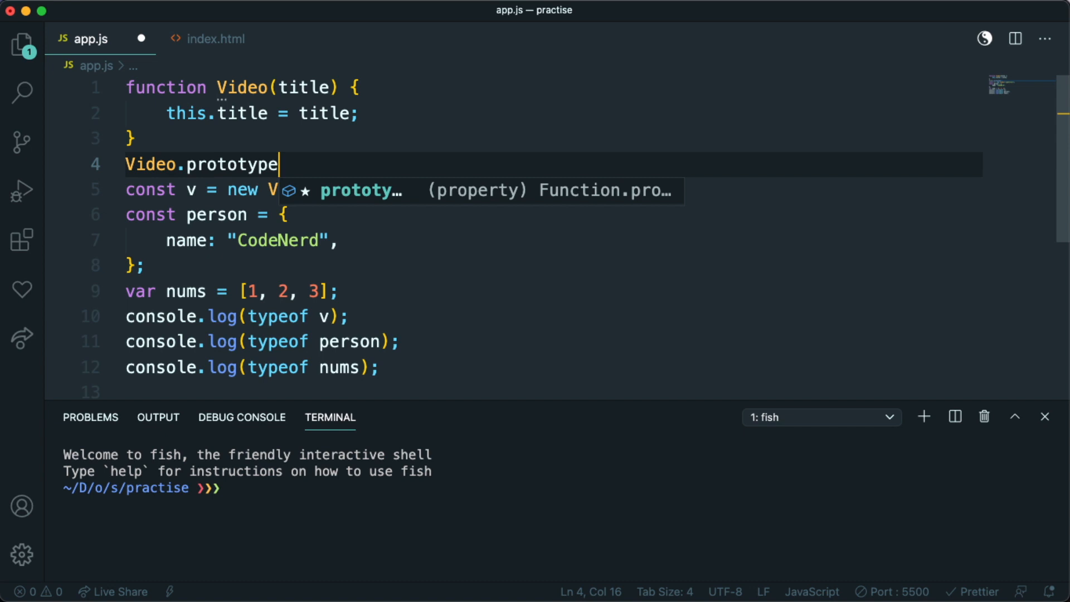
type(".")
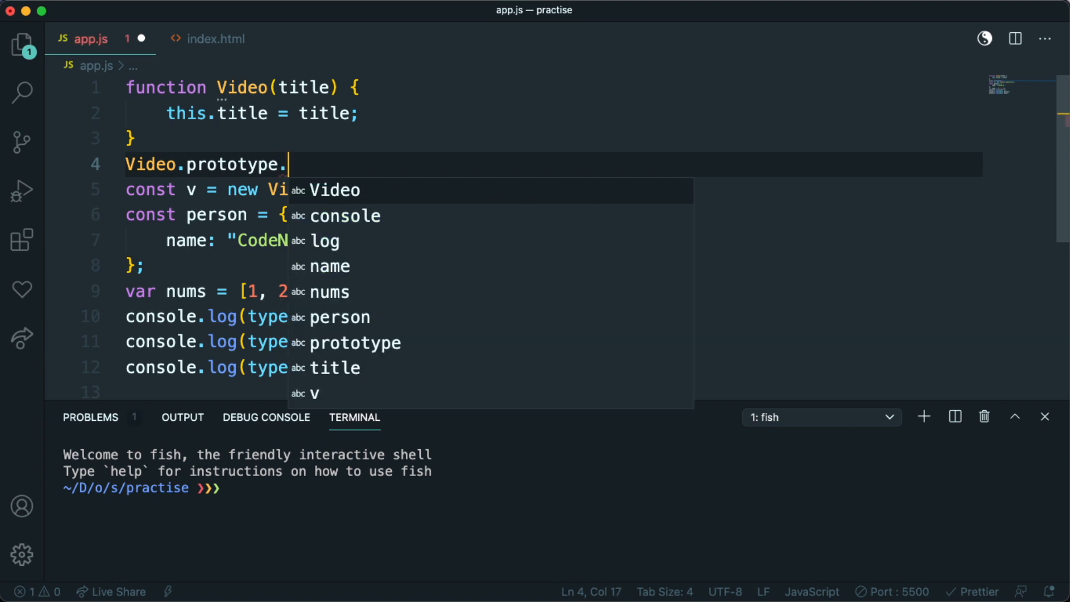
type("desc")
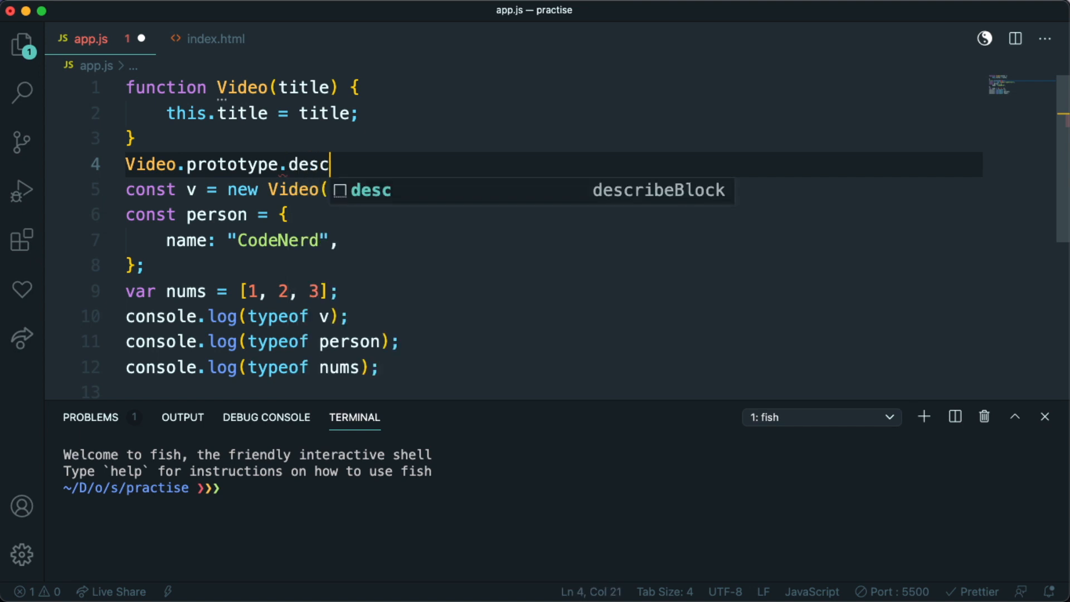
type("ription")
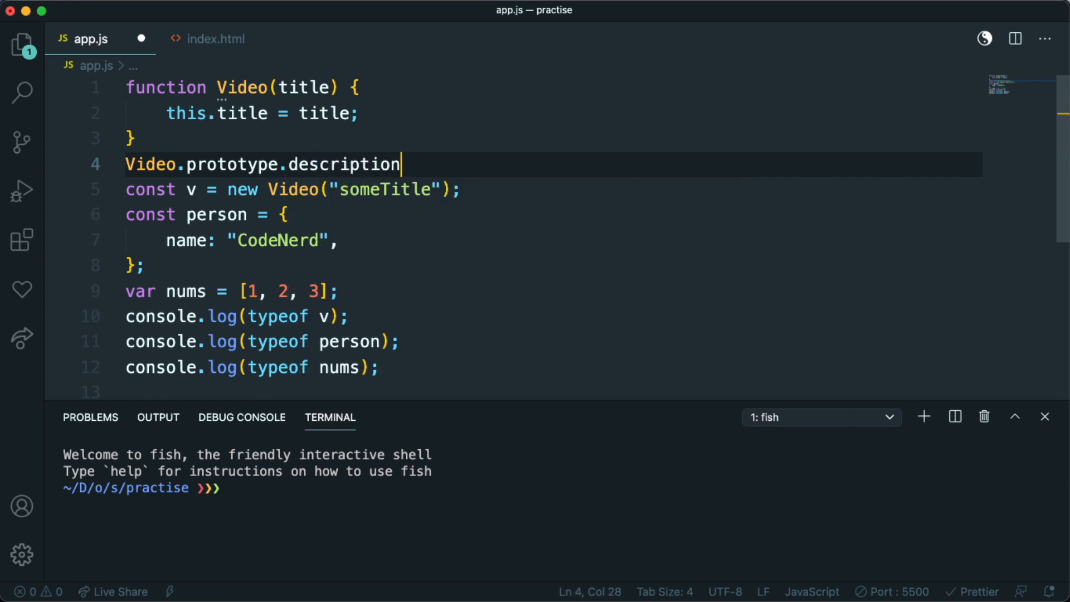
type("= \"\"")
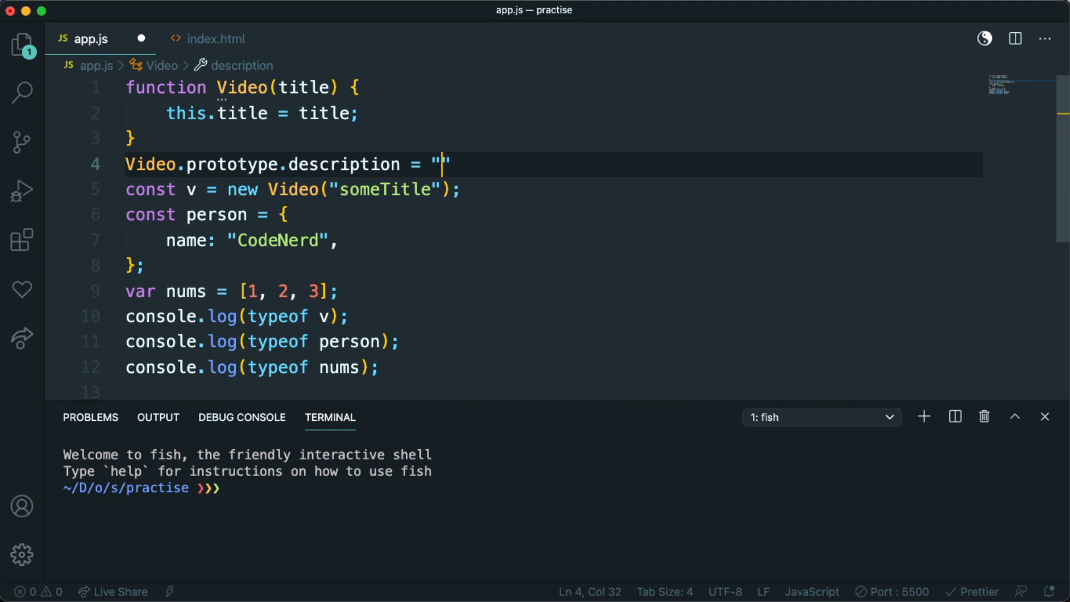
type("Some desc")
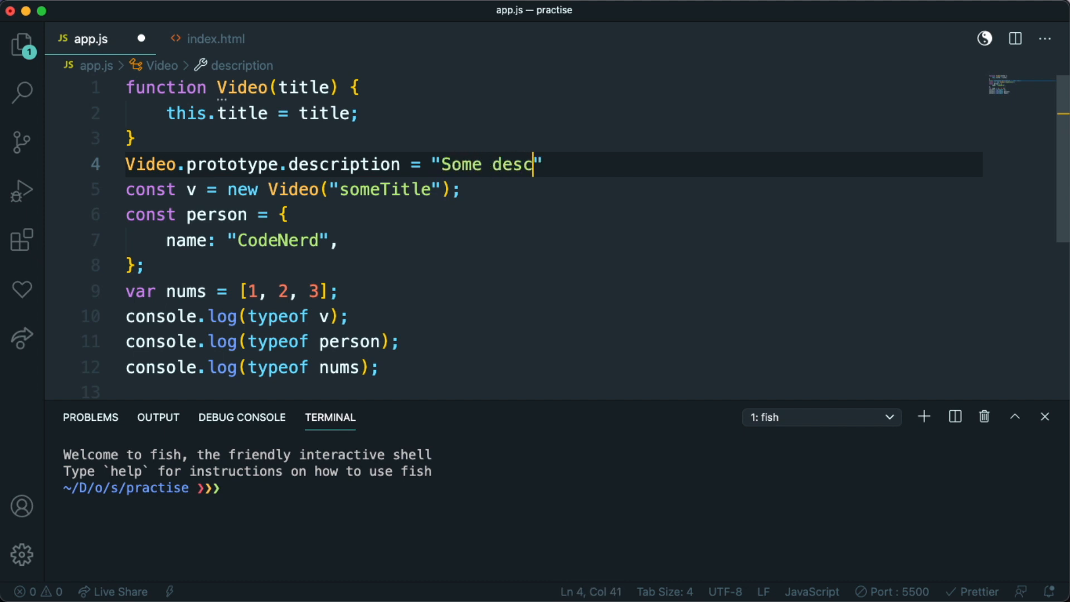
type("ription")
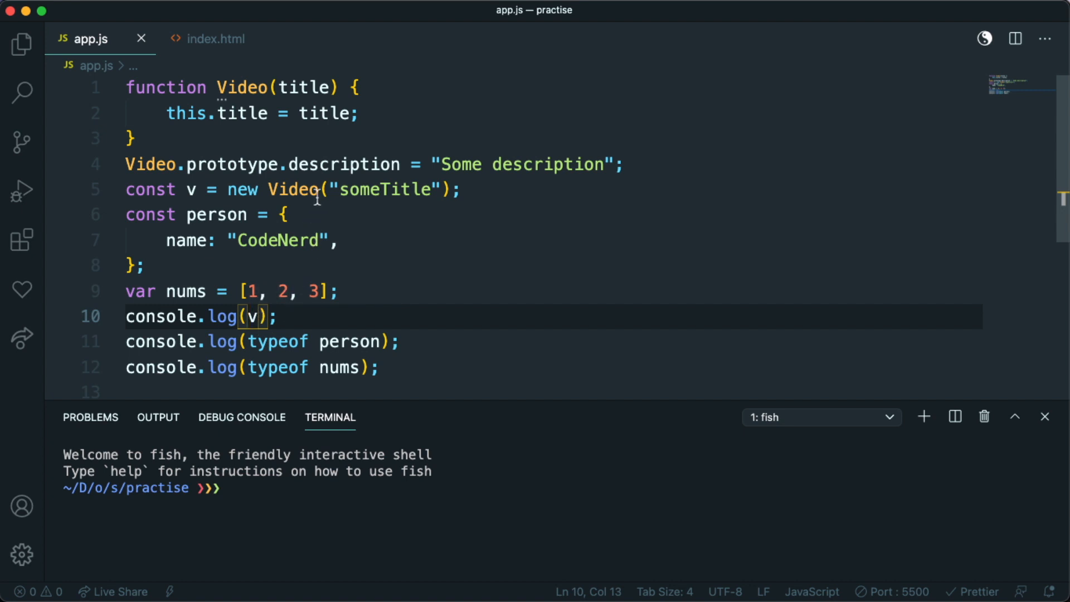
mouse_move(317, 199)
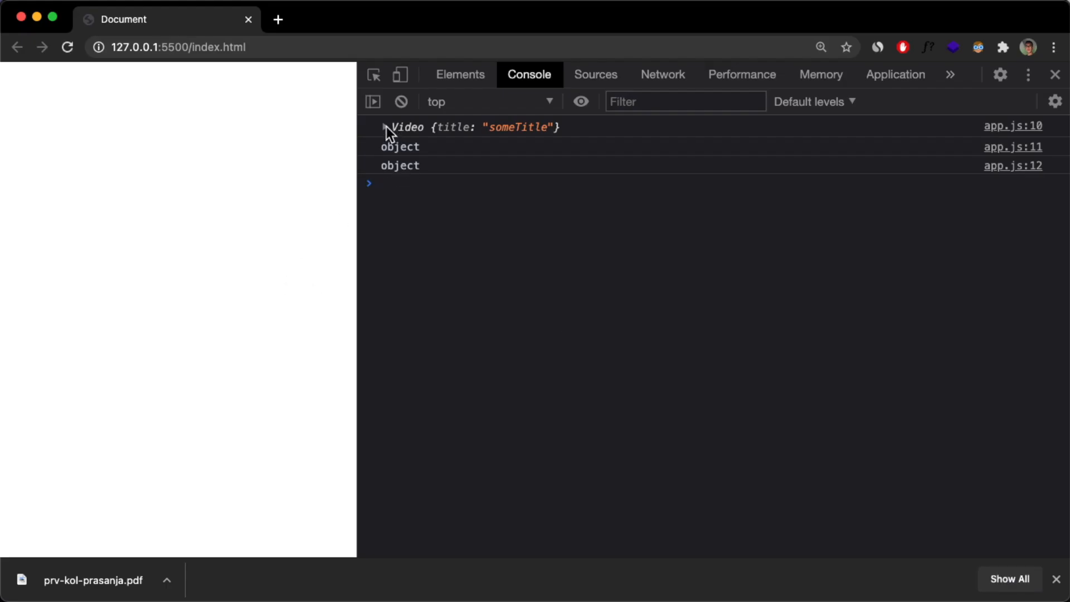
Step: Expand Video {title: "someTitle"} and its __proto__ to show description "Some description"
left_click(386, 127)
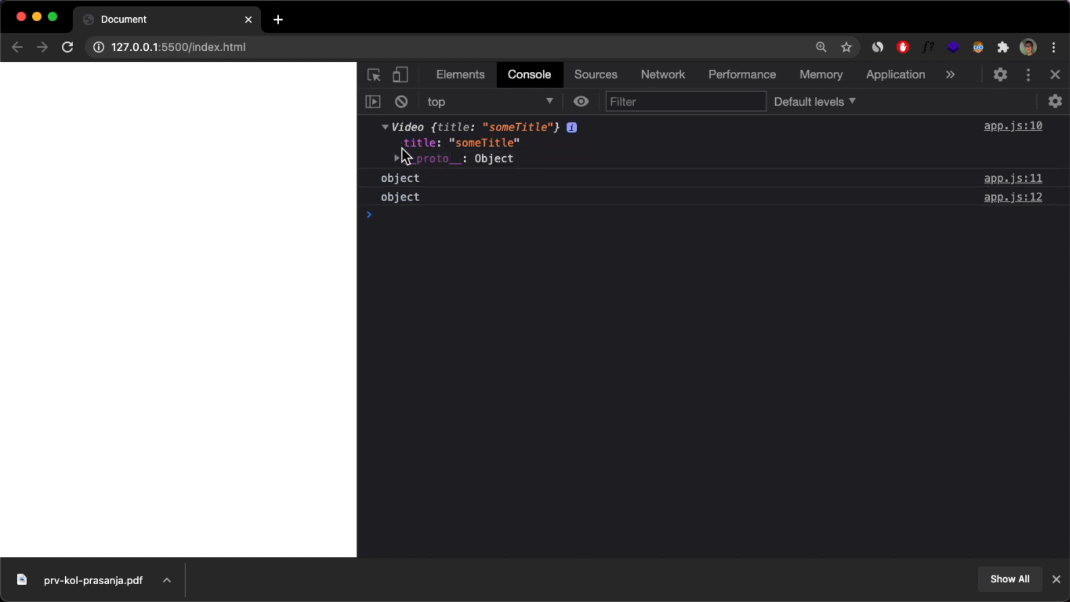
mouse_move(404, 170)
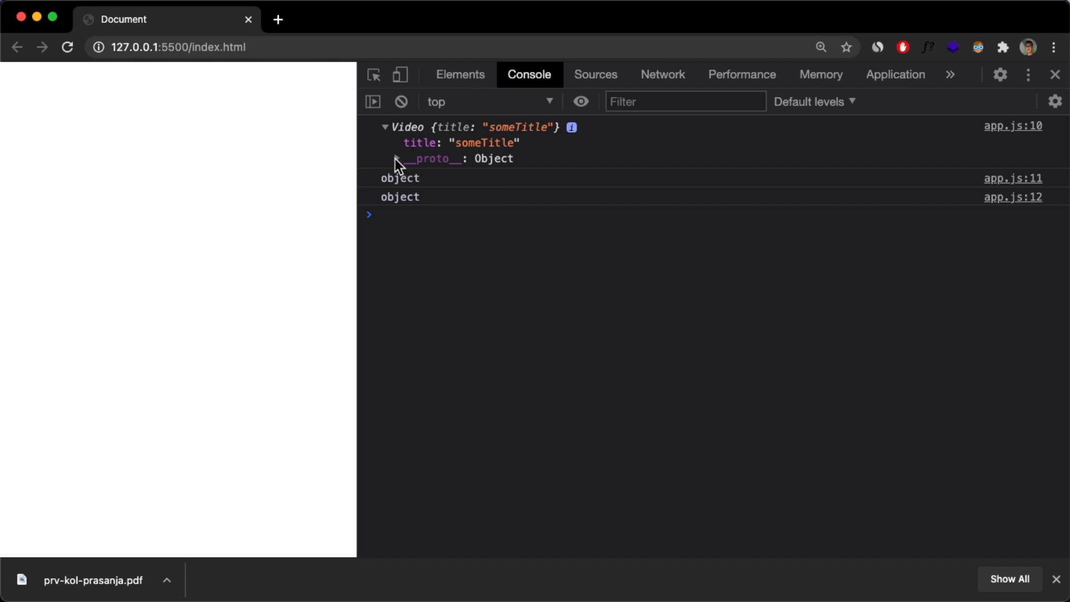
left_click(398, 158)
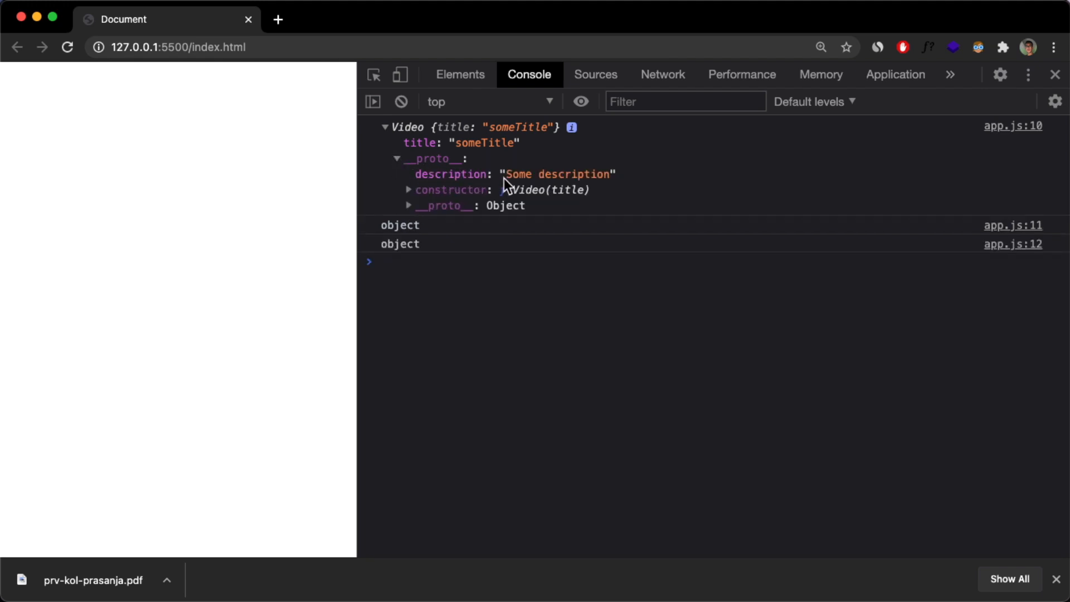
mouse_move(434, 175)
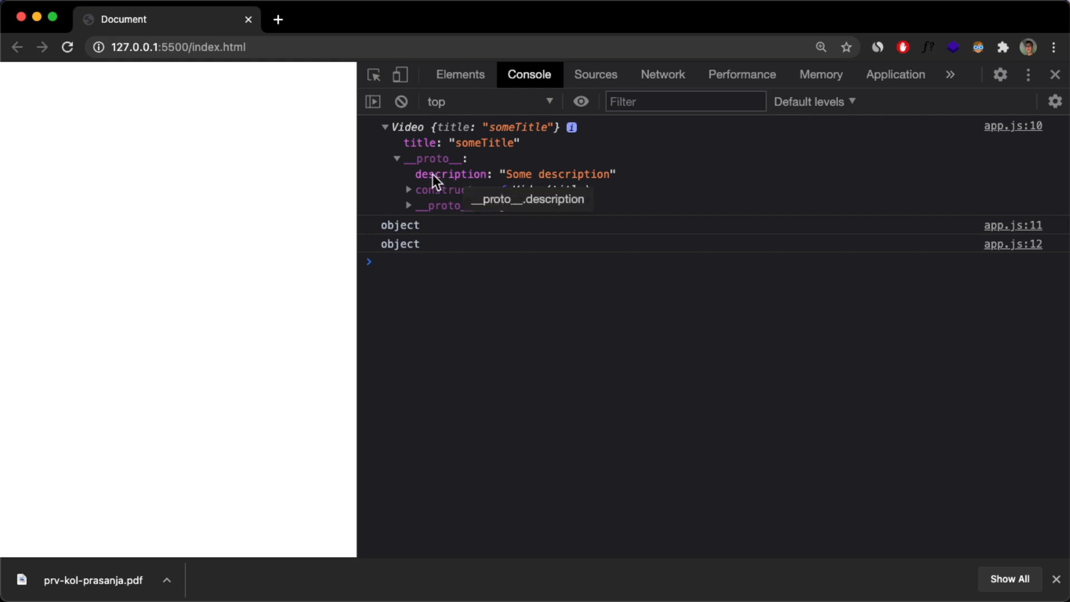
mouse_move(454, 181)
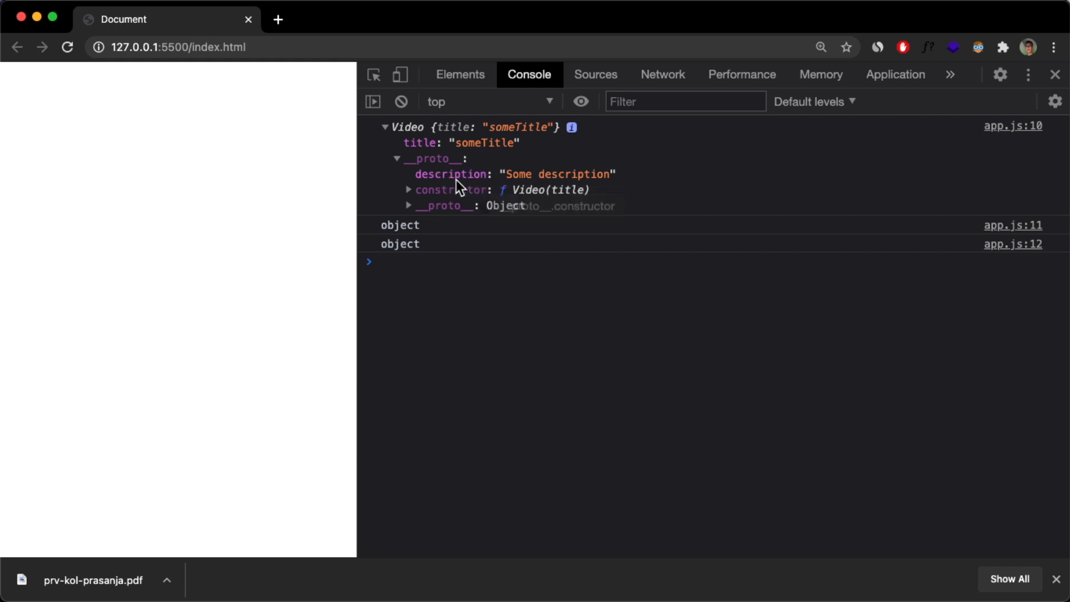
left_click(399, 159)
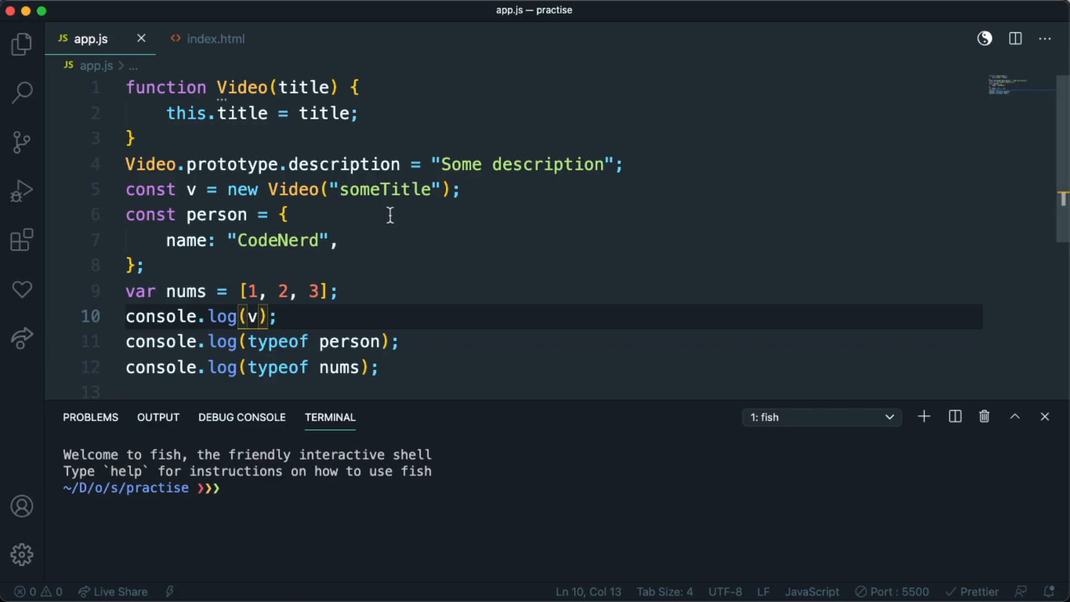
mouse_move(393, 310)
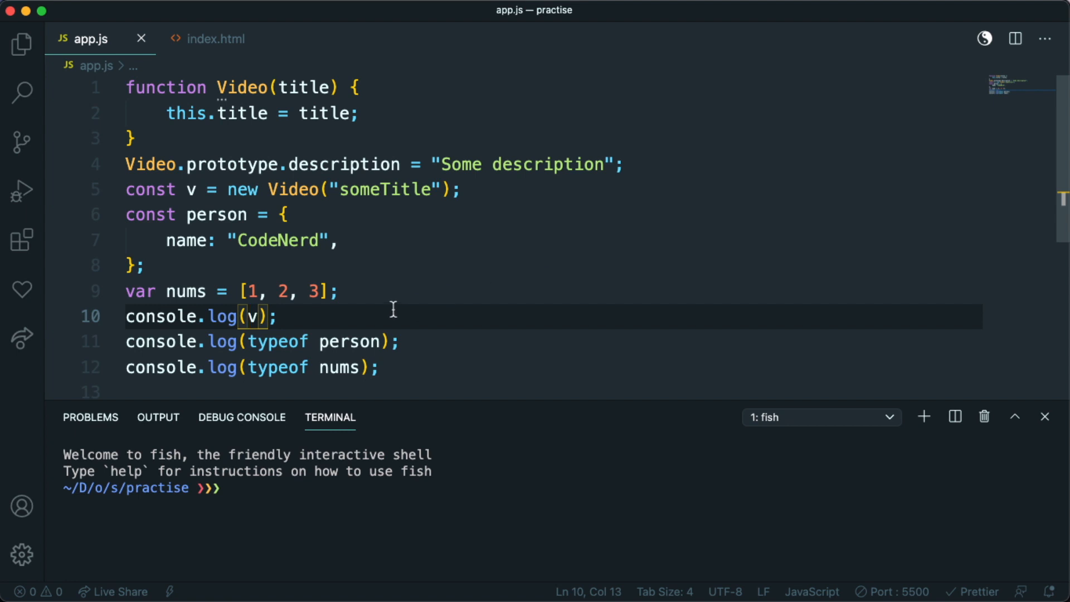
mouse_move(374, 240)
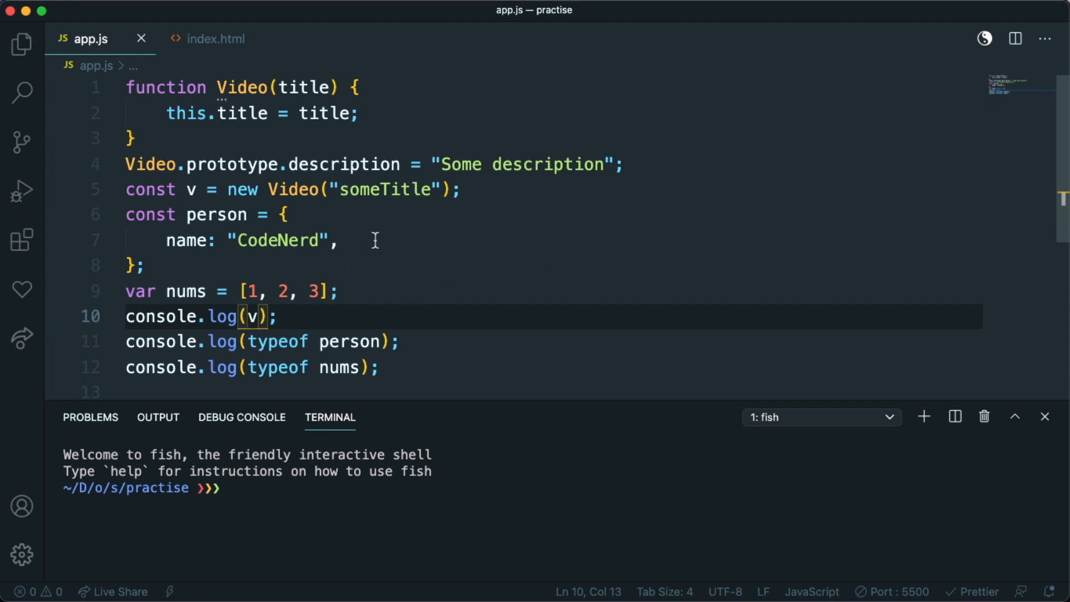
Step: Switch from Chrome back to the app.js code in VS Code
left_click(248, 88)
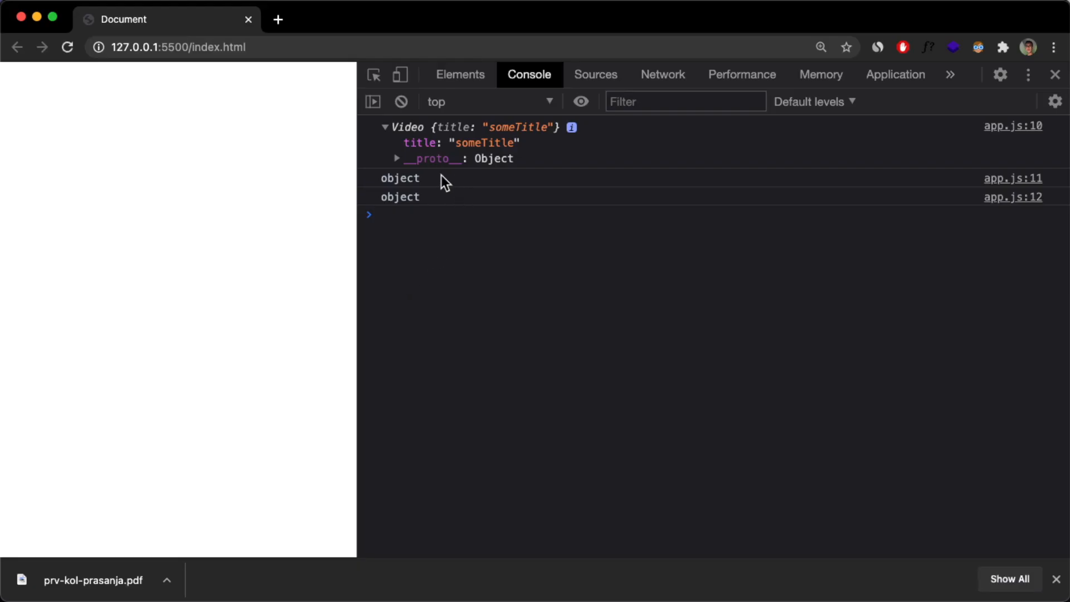
left_click(396, 158)
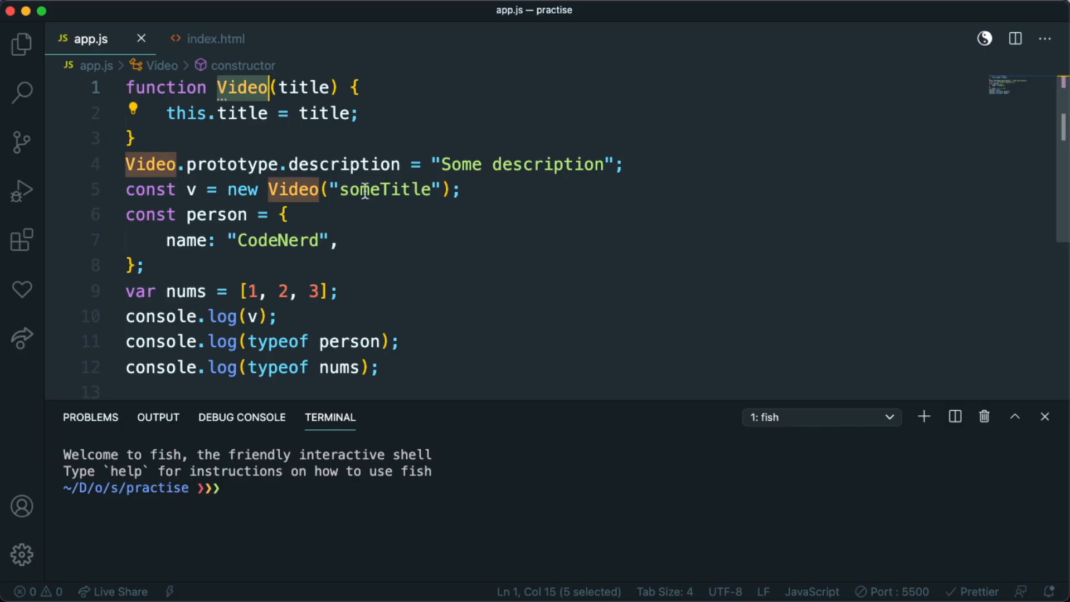
Step: Add const v2 = new Video() below person and expand a clg console.log snippet
key("Enter")
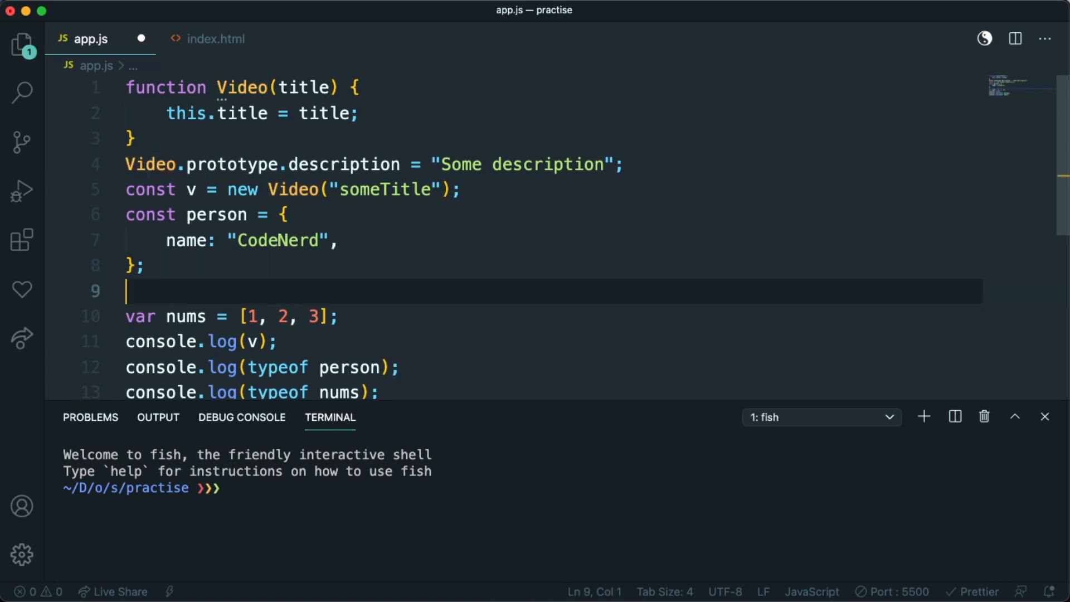
type("const")
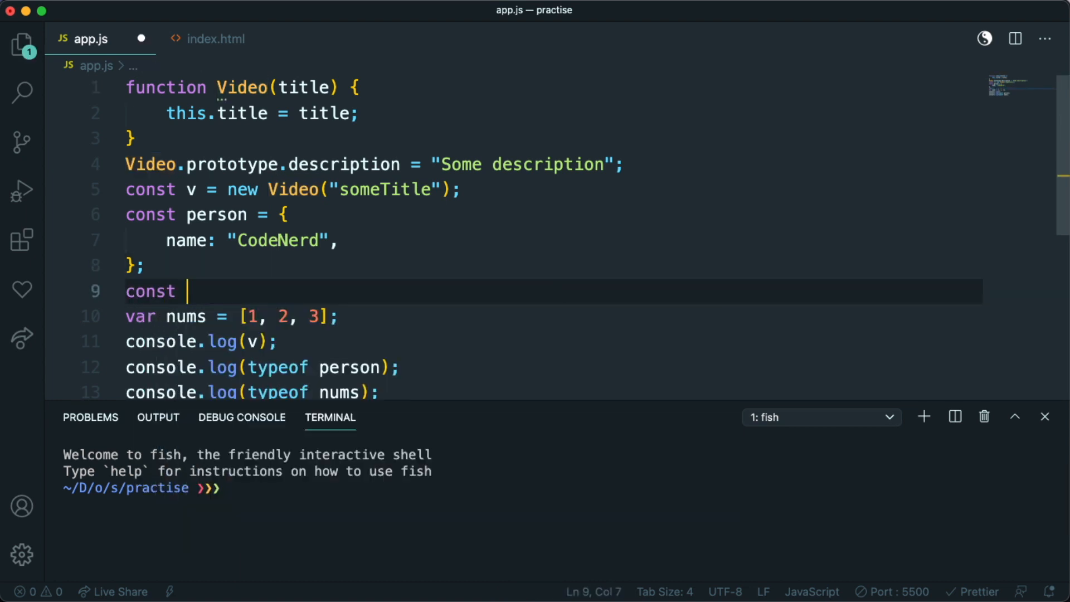
type("v2 = ne")
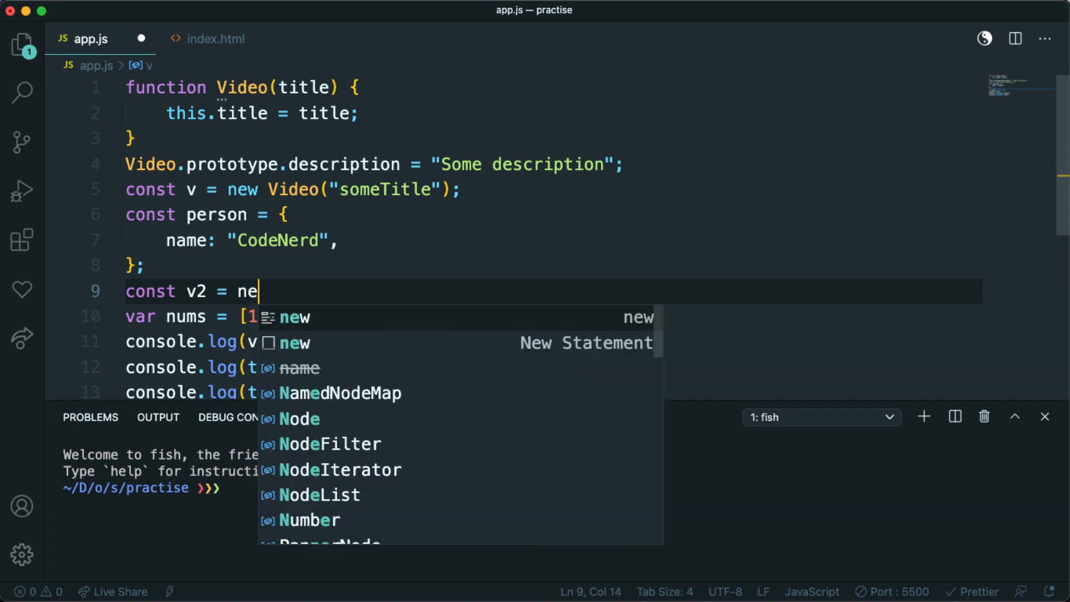
type("w Video(")
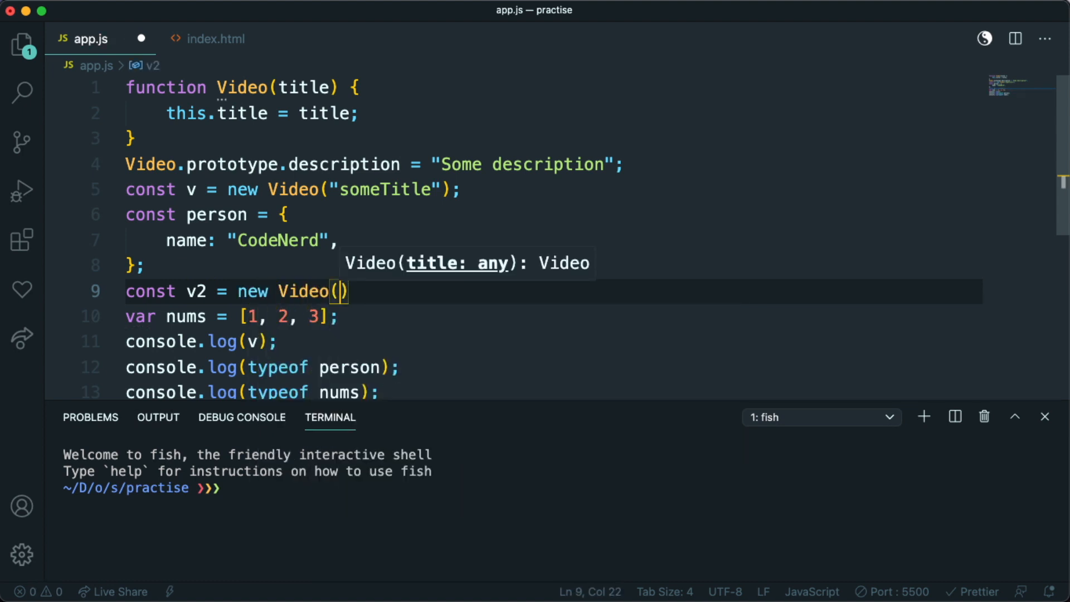
key("Enter")
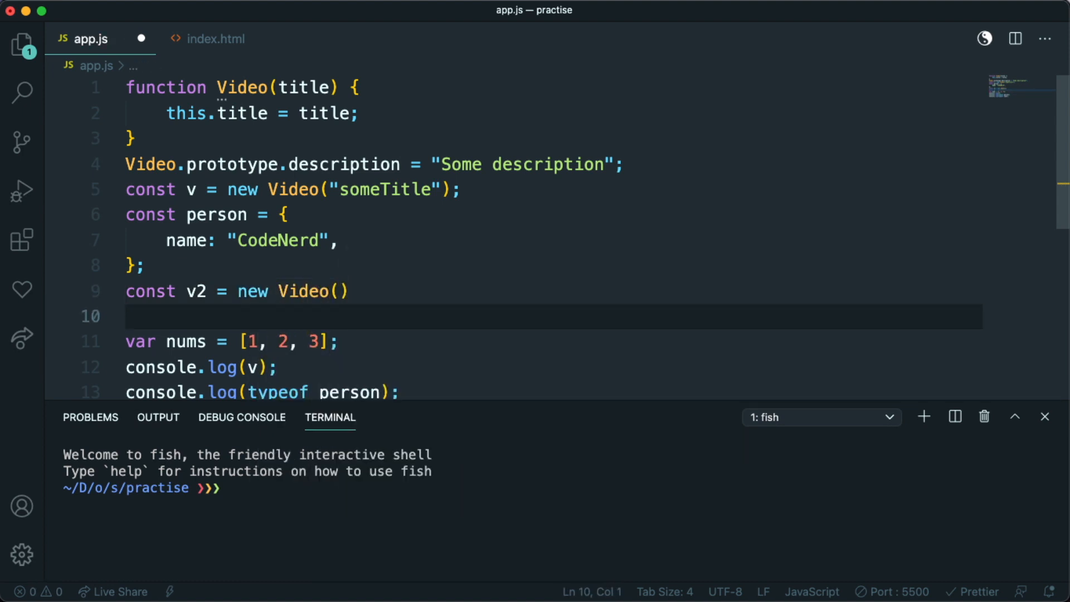
type("clg")
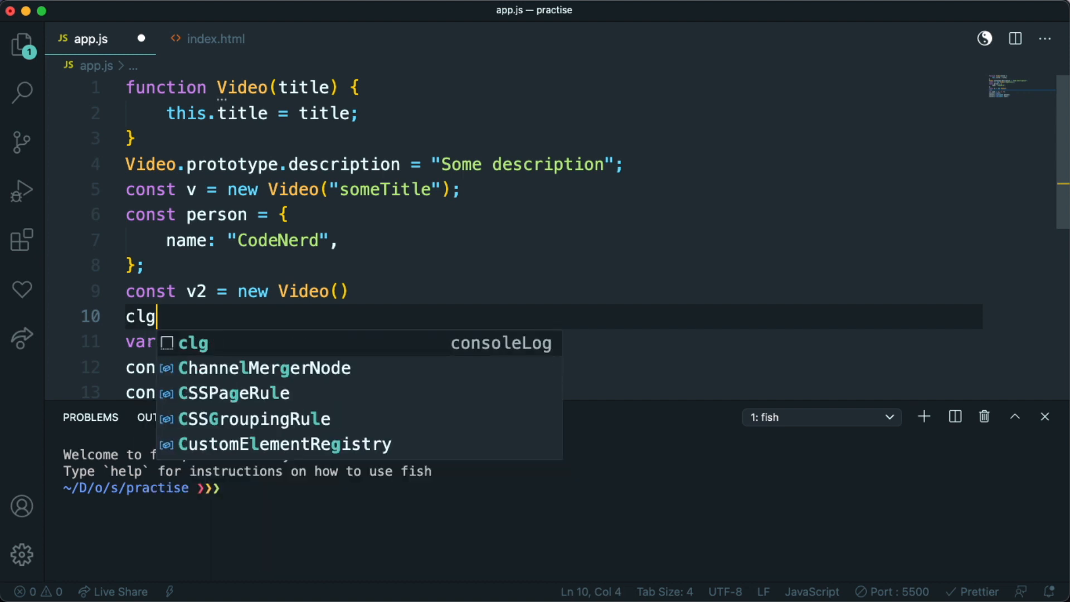
key("Tab")
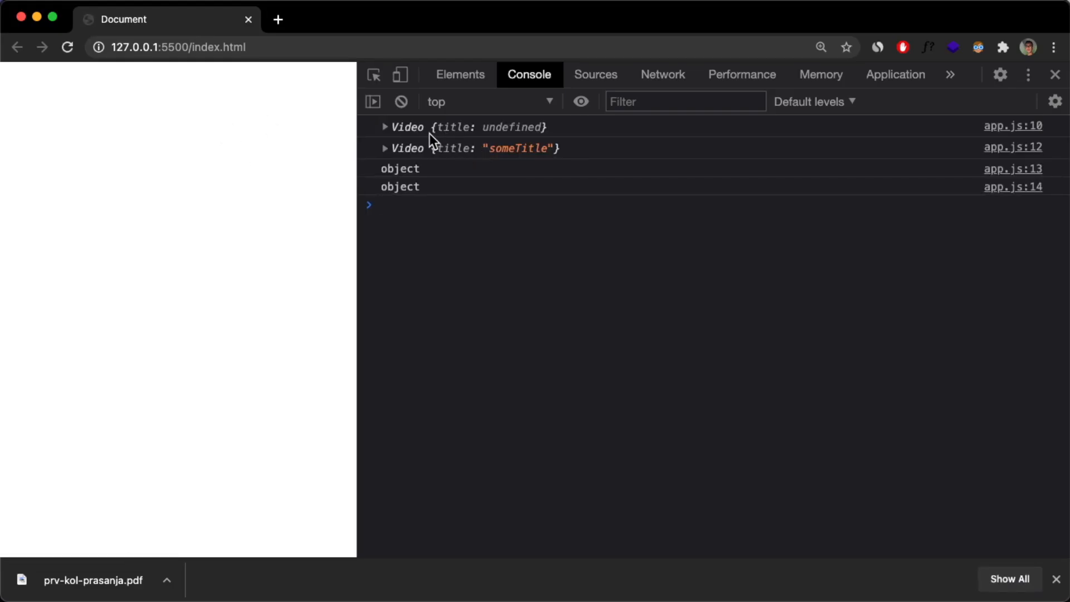
mouse_move(504, 131)
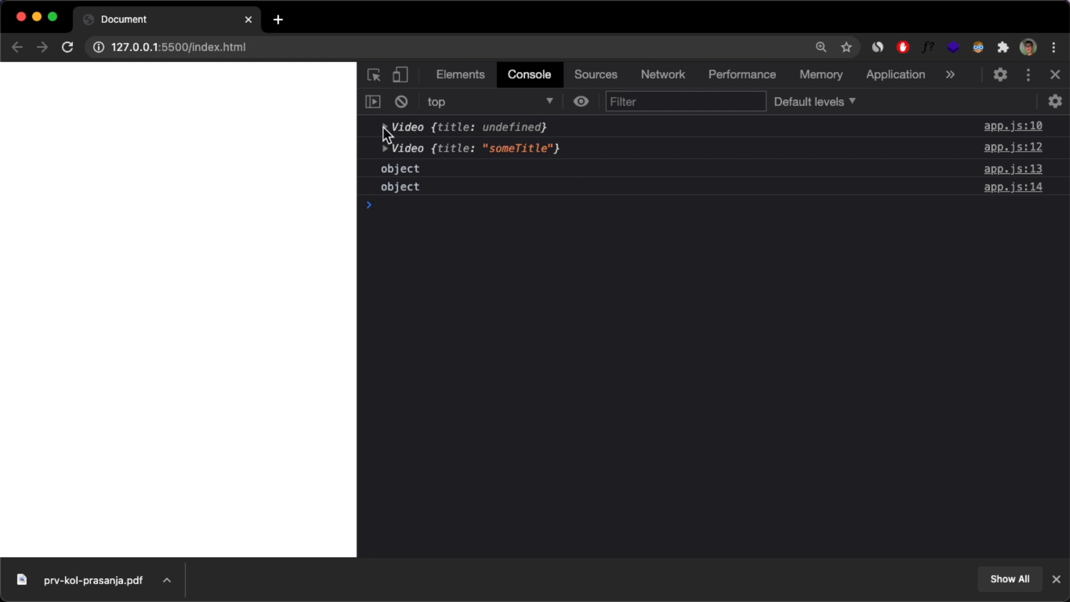
Step: Expand Video {title: undefined} and its __proto__, then the someTitle Video
left_click(384, 127)
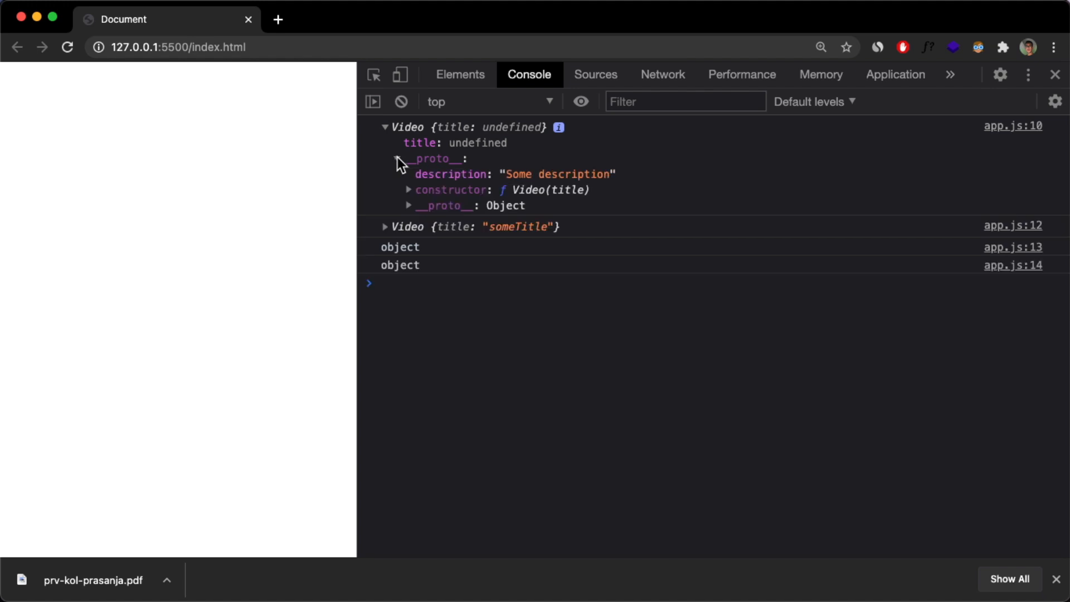
left_click(399, 158)
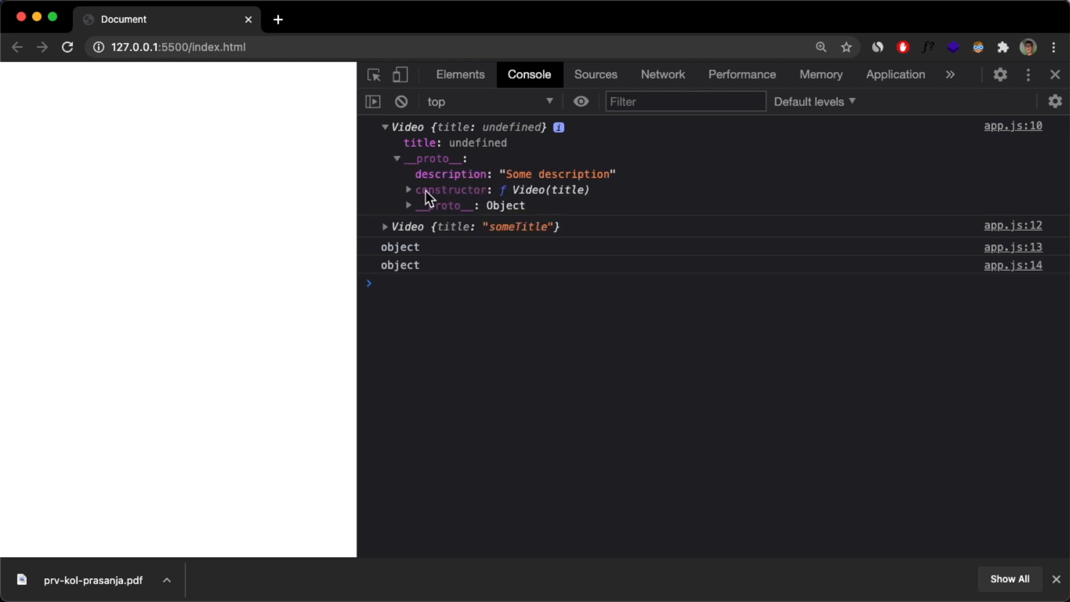
mouse_move(399, 223)
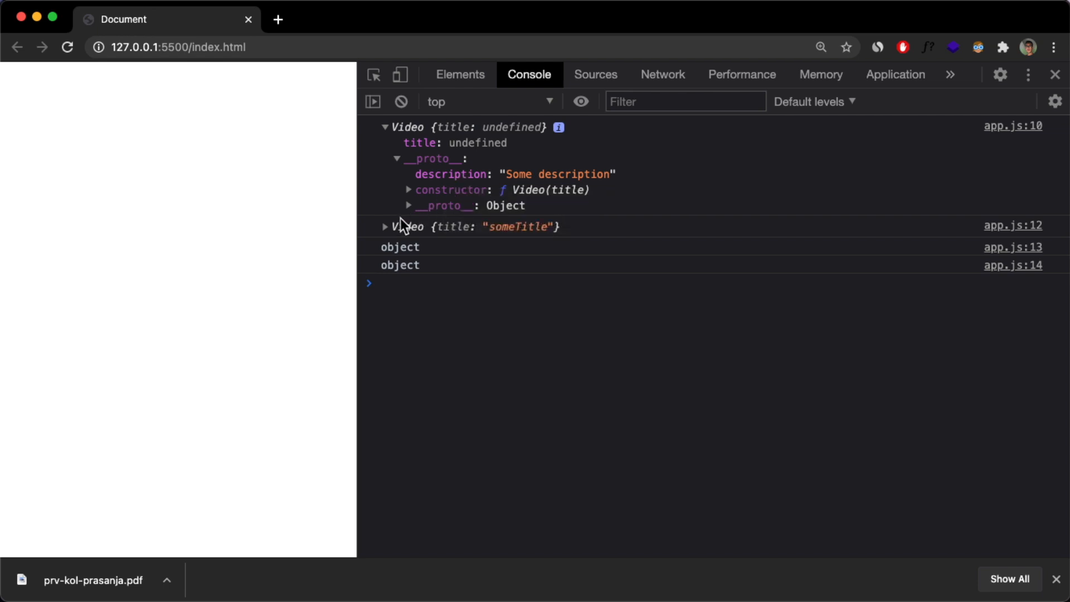
left_click(383, 226)
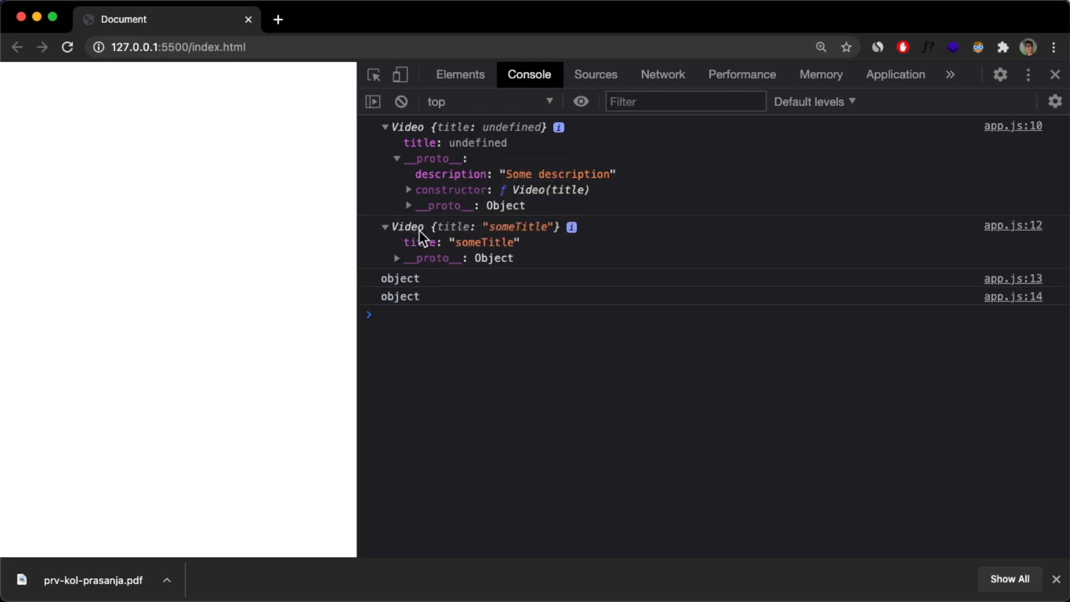
mouse_move(403, 260)
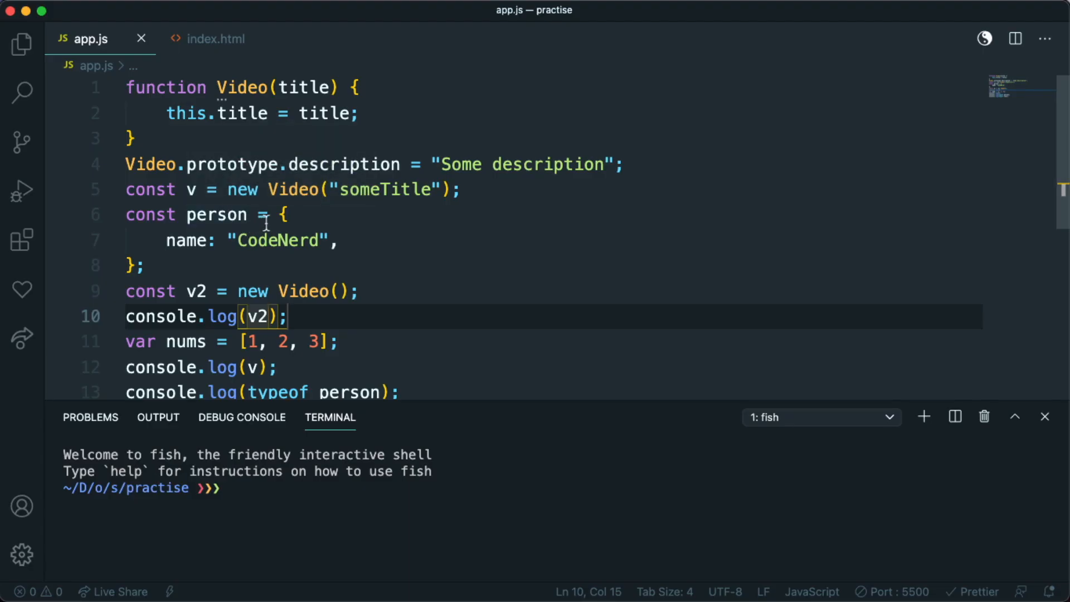
mouse_move(296, 215)
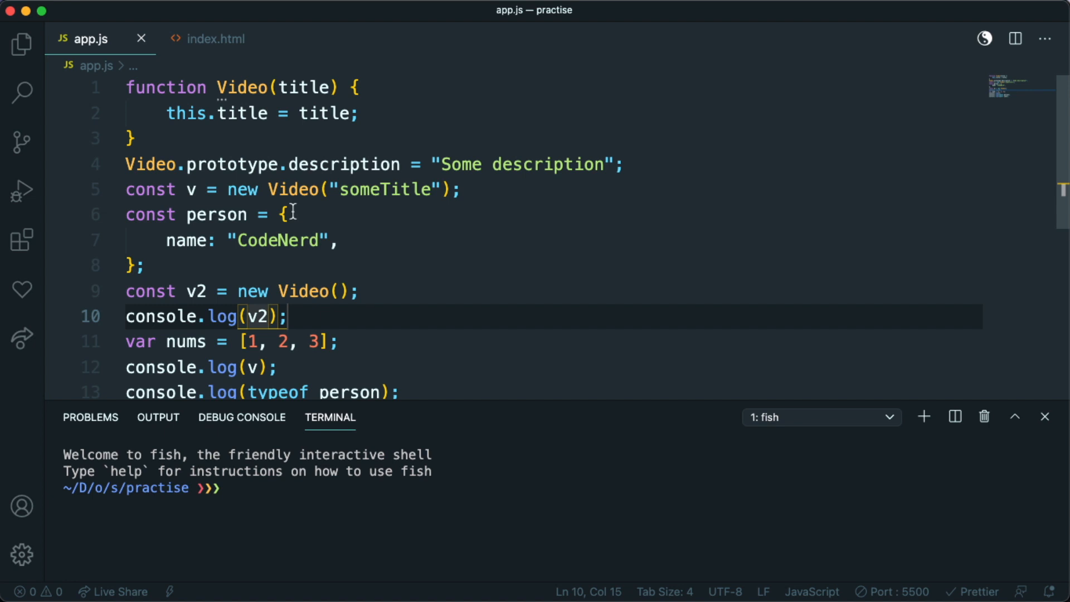
mouse_move(297, 258)
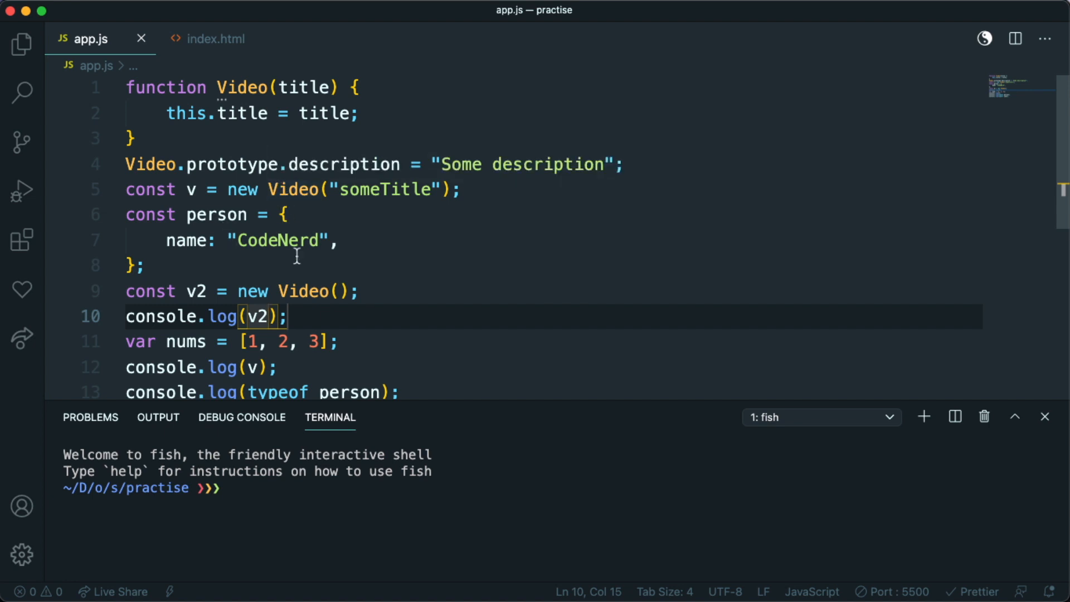
mouse_move(286, 291)
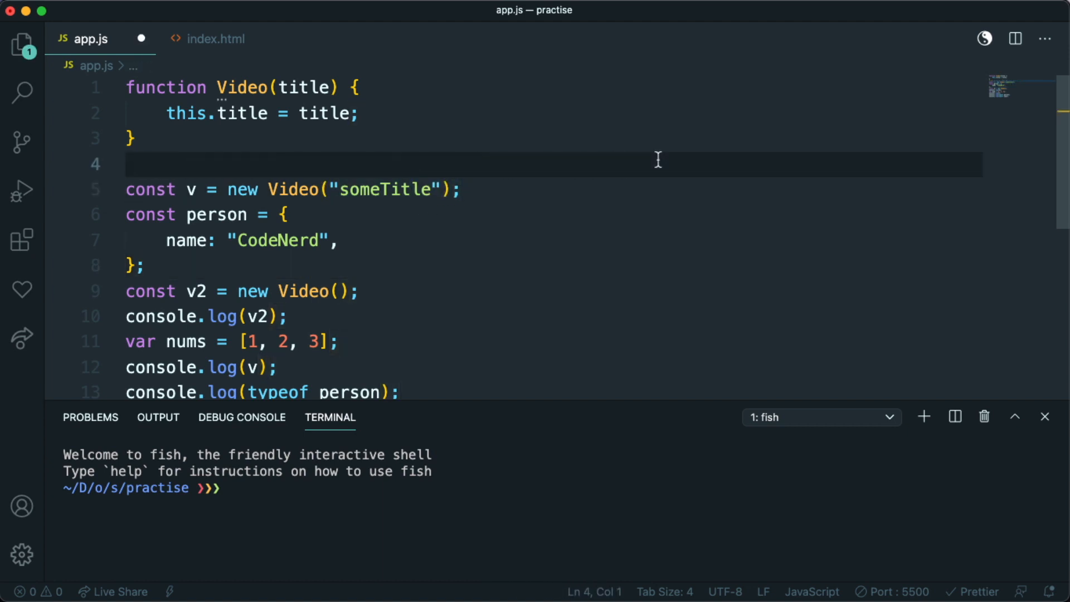
Step: Retype line 4 as Video.prototype.description = "Some description";
type("Video.prototype.description = \"Some description\";")
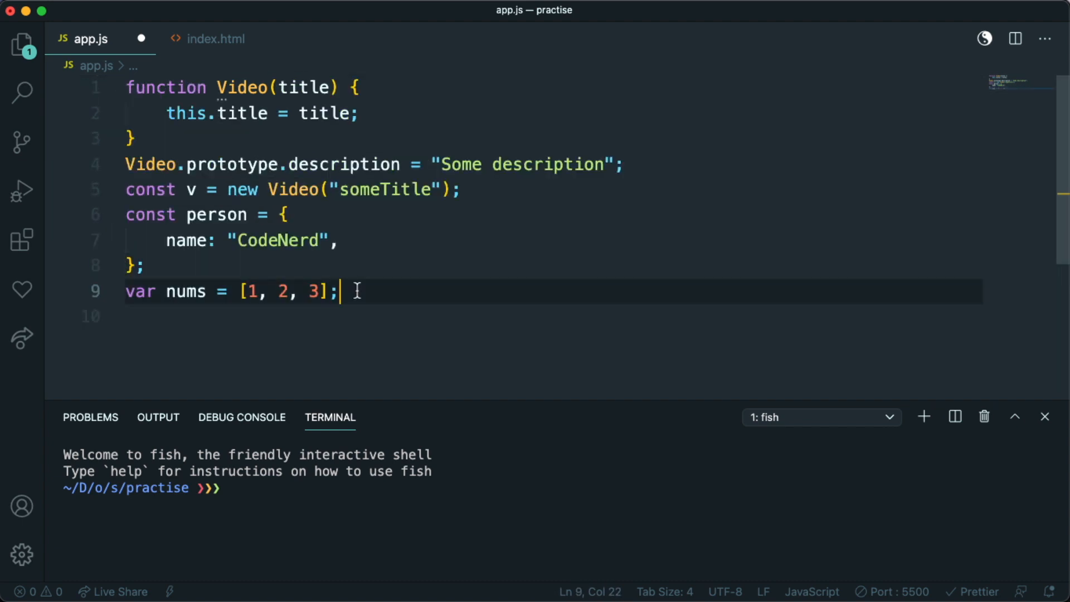
Step: Replace the extra log lines with console.log(nums) using the cl snippet
double_click(184, 291)
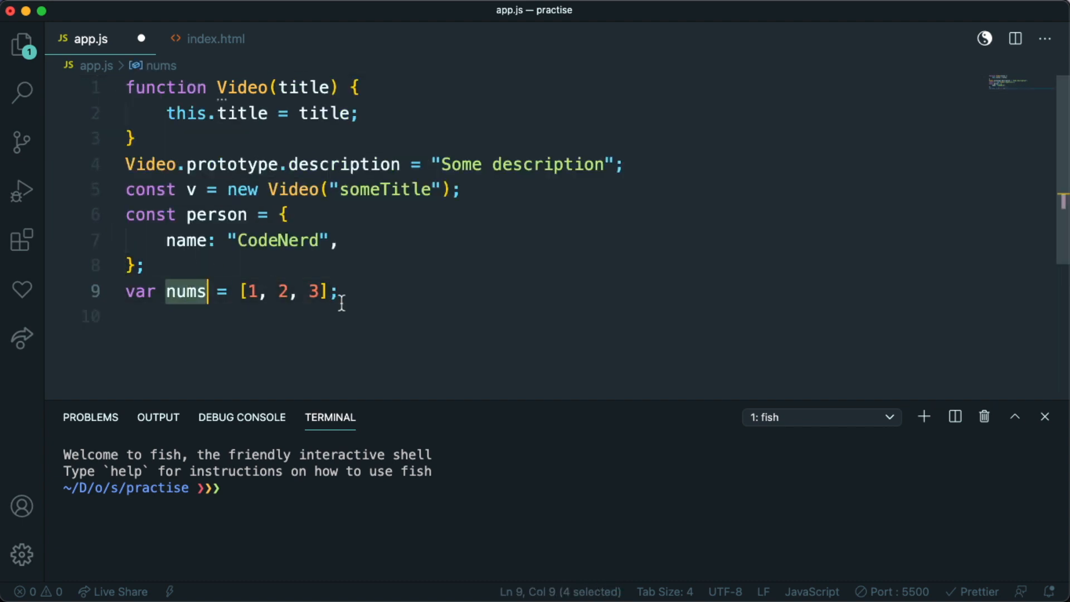
type("cl")
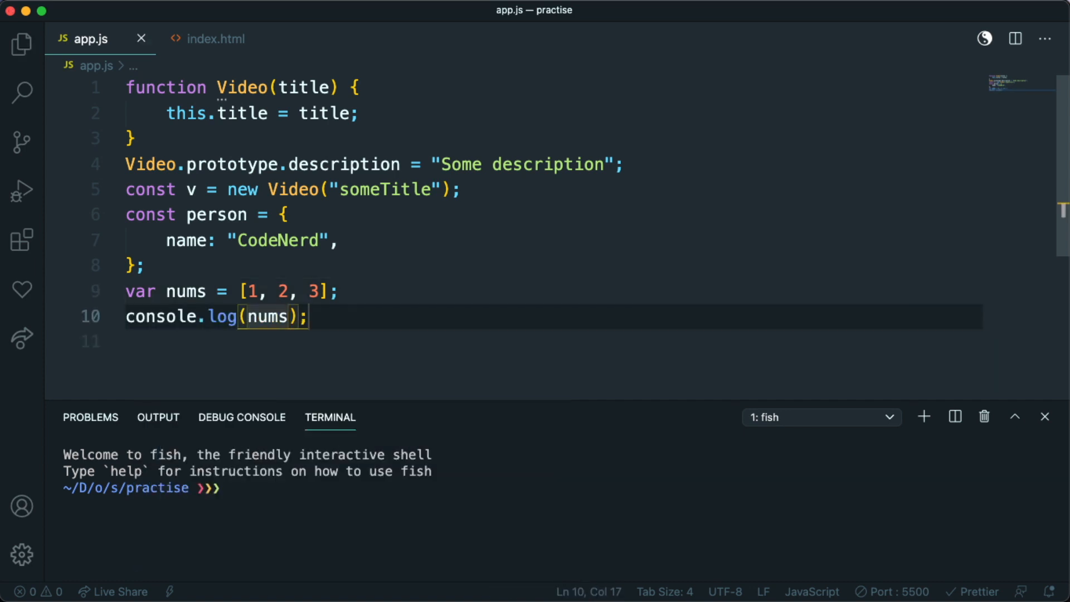
key("Cmd+Tab")
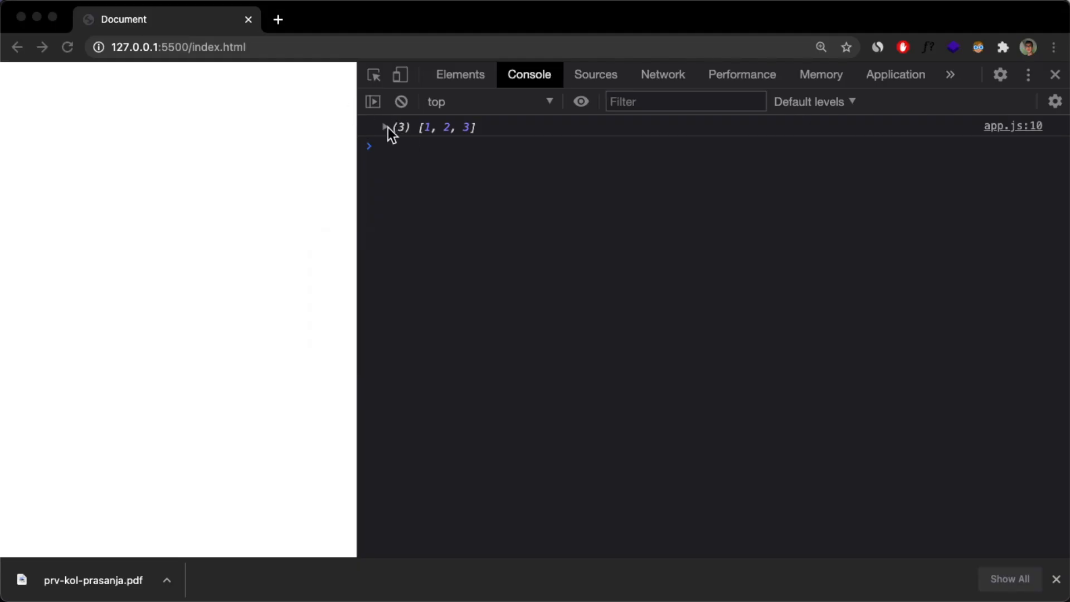
Step: Expand the logged (3) [1, 2, 3] array and its __proto__ to show concat, filter, map
left_click(385, 127)
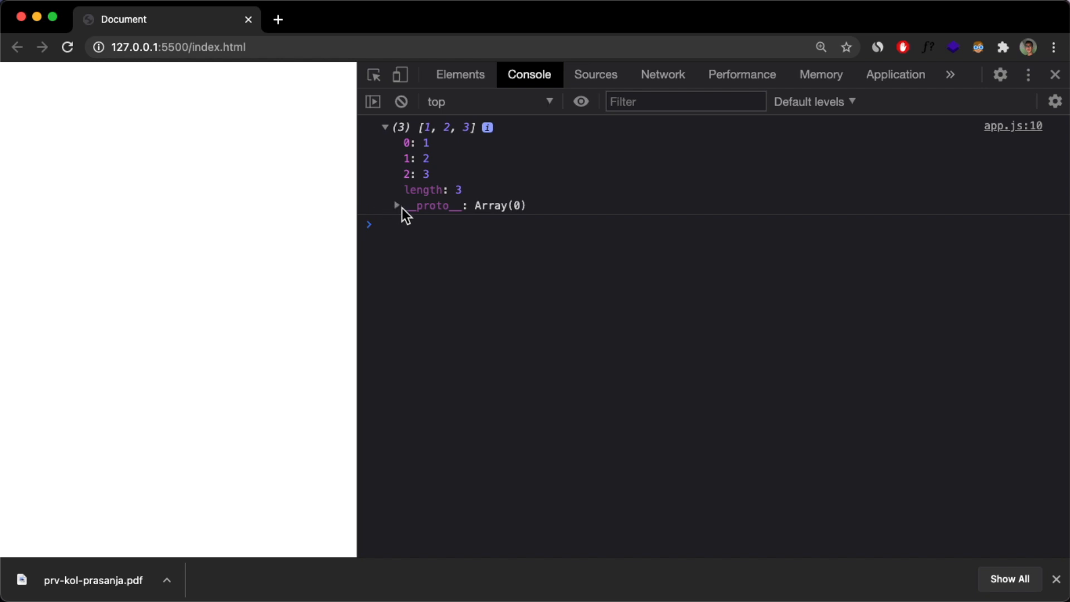
mouse_move(408, 224)
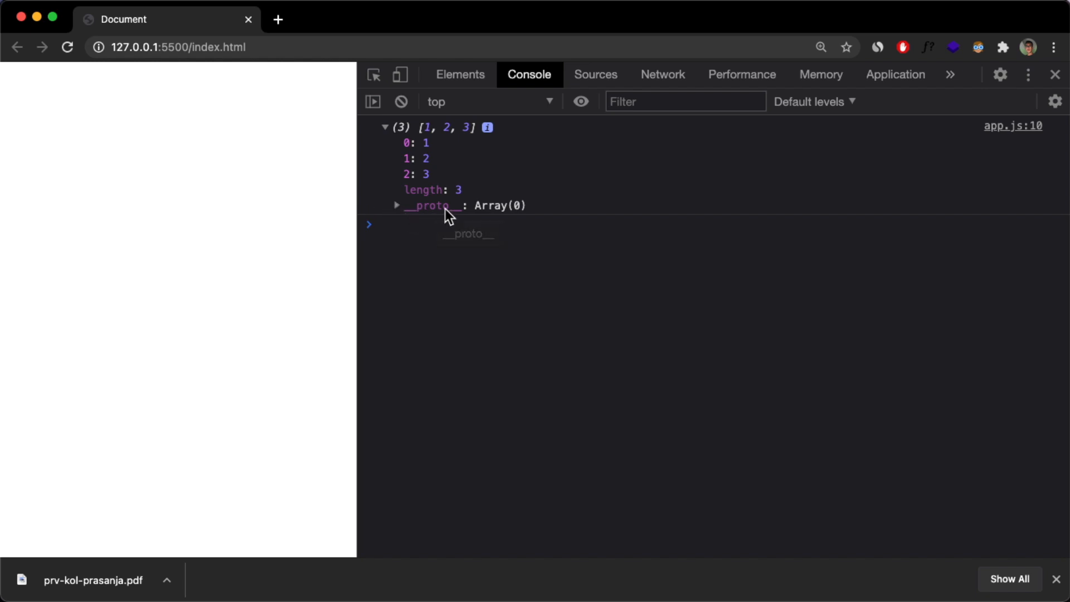
left_click(397, 205)
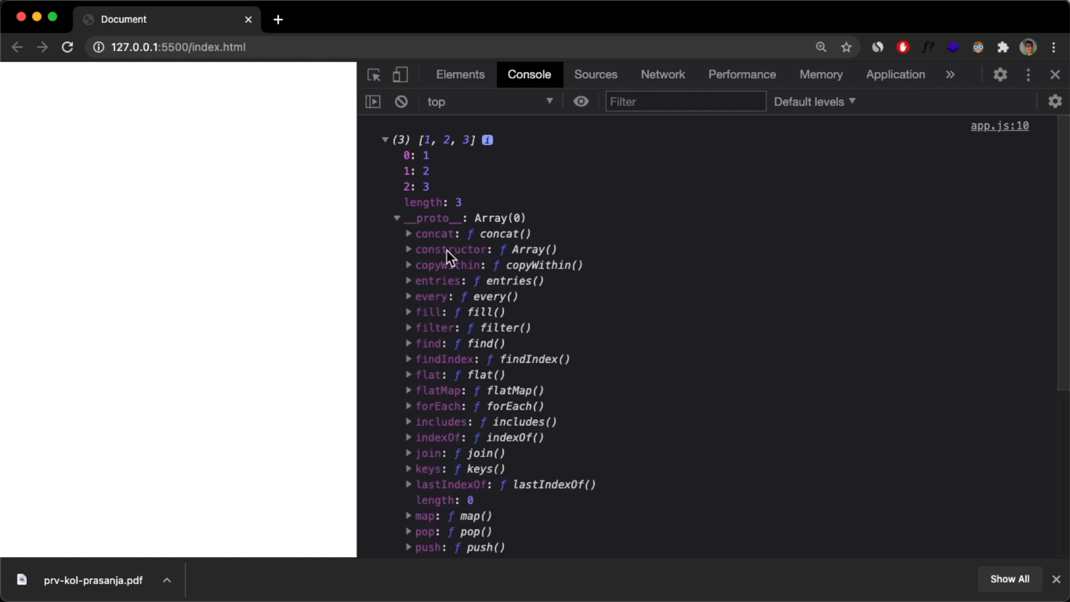
mouse_move(452, 438)
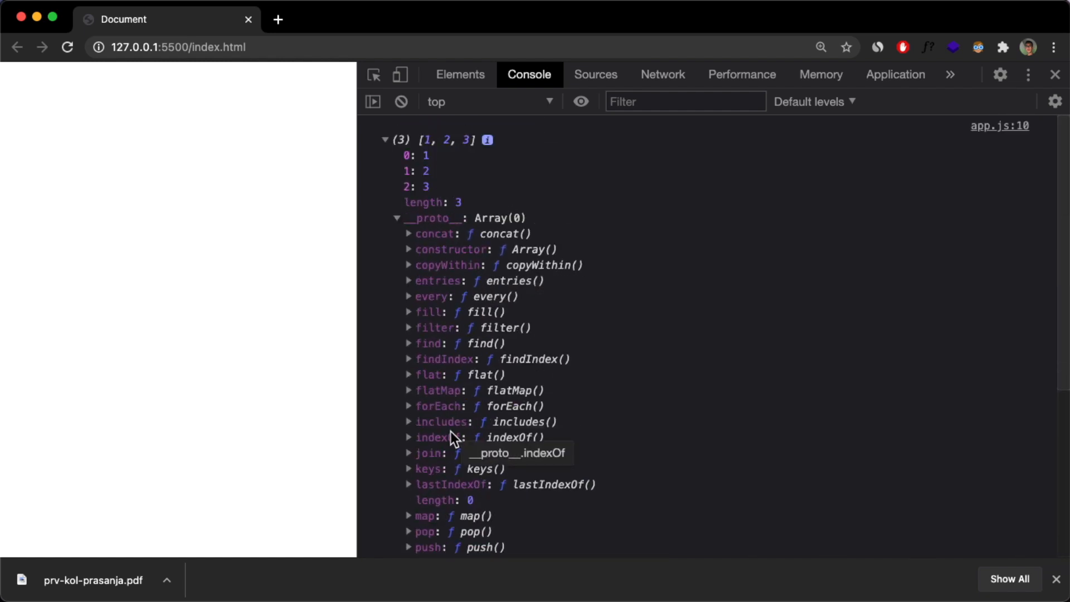
scroll("down", 3)
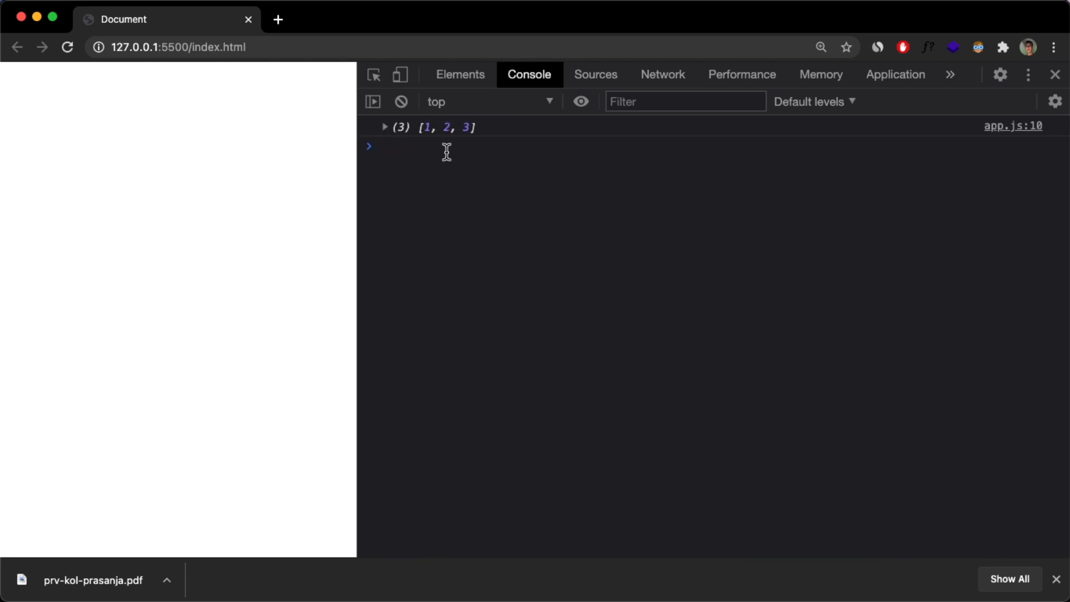
left_click(386, 127)
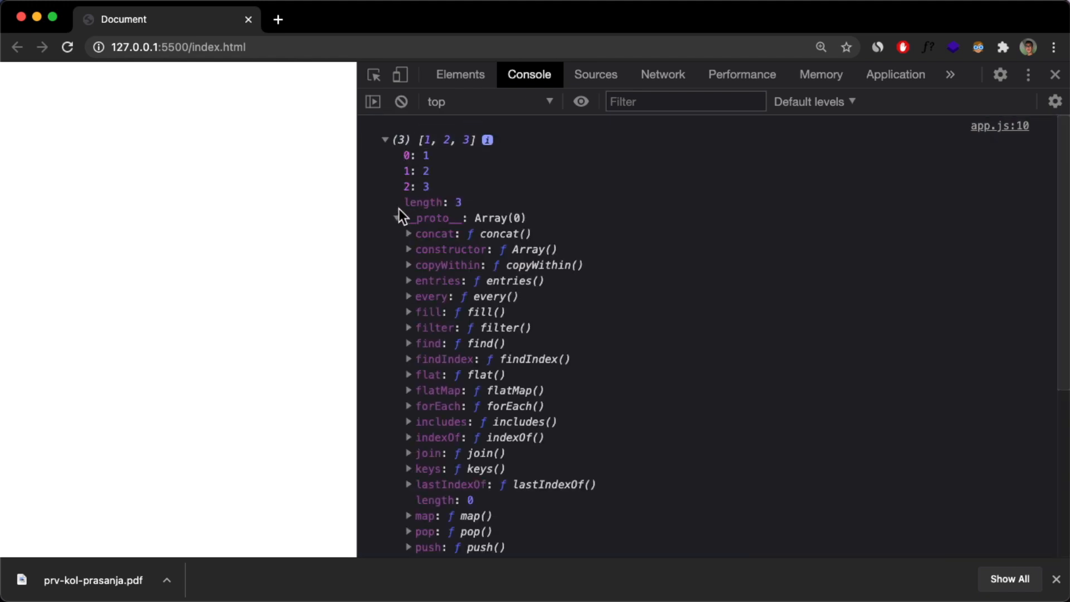
Step: Collapse __proto__ and run nums.pop() in the console, which returns 3
left_click(397, 218)
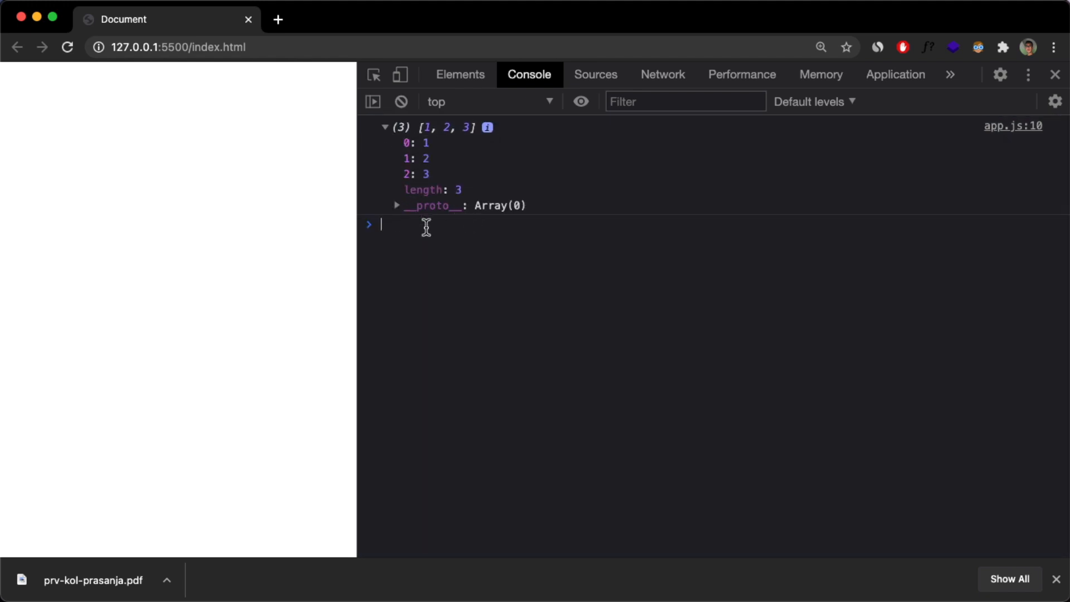
type("nums.pop")
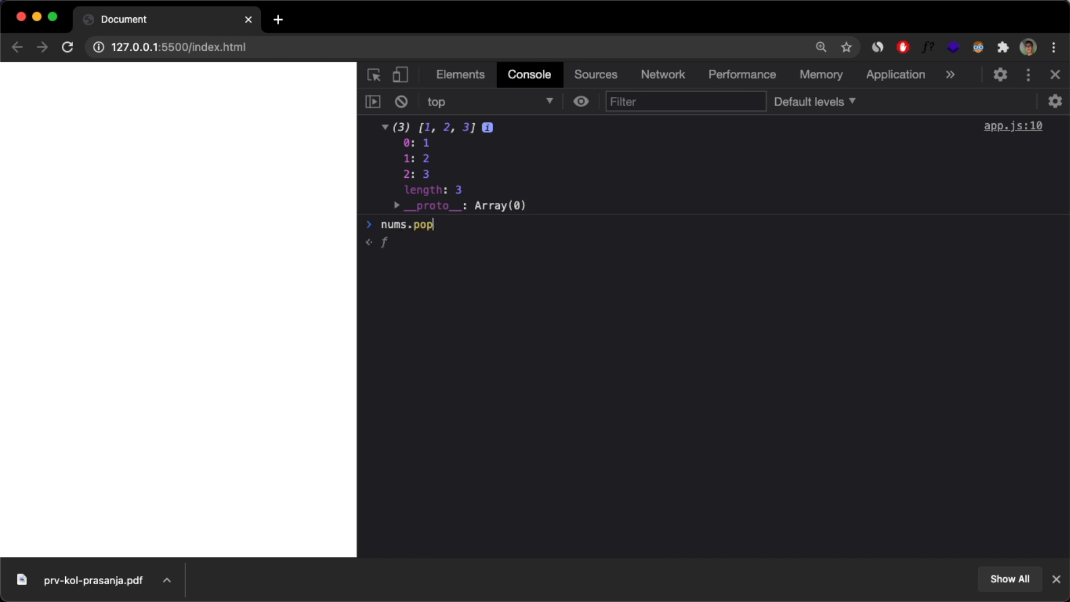
type("()")
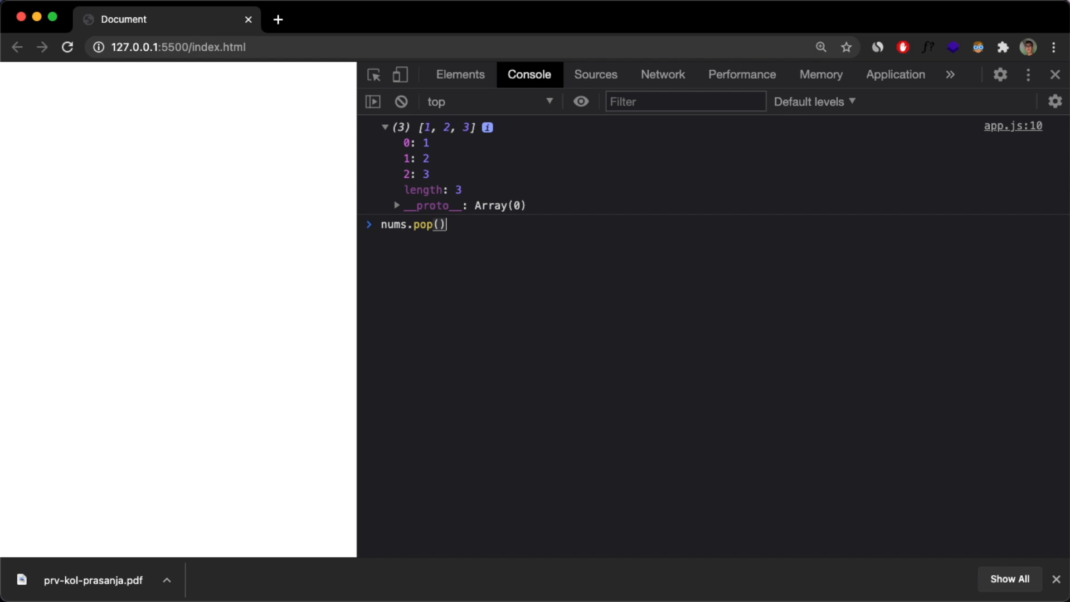
mouse_move(403, 224)
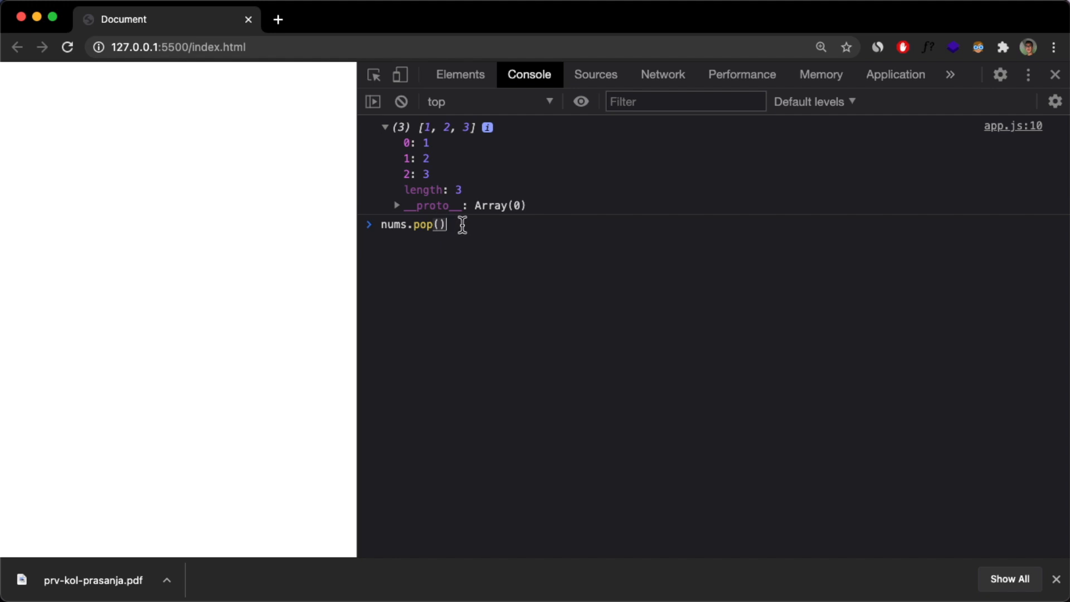
key("Enter")
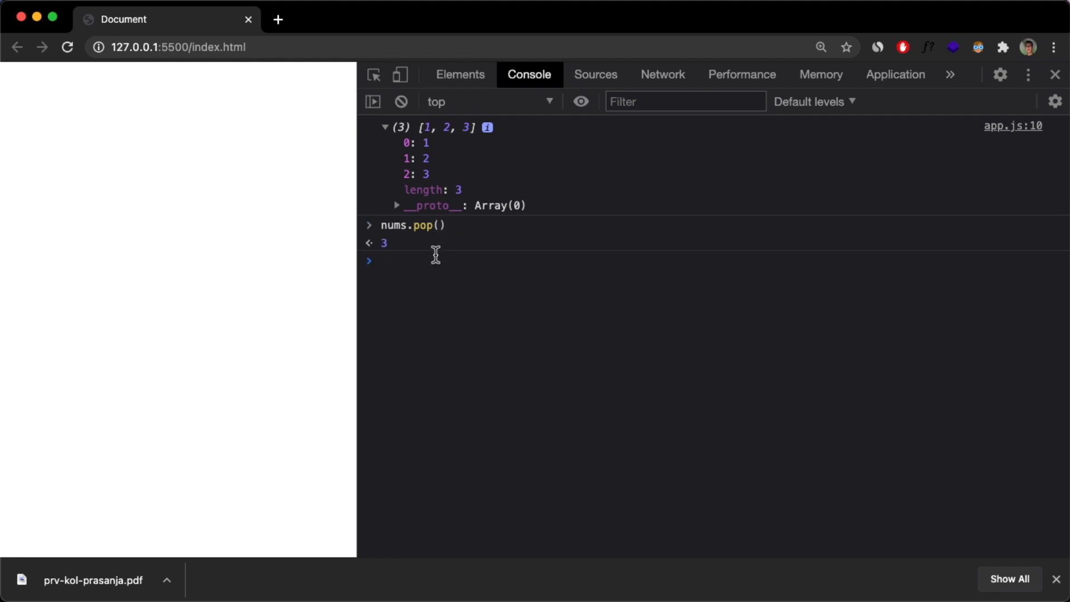
mouse_move(412, 221)
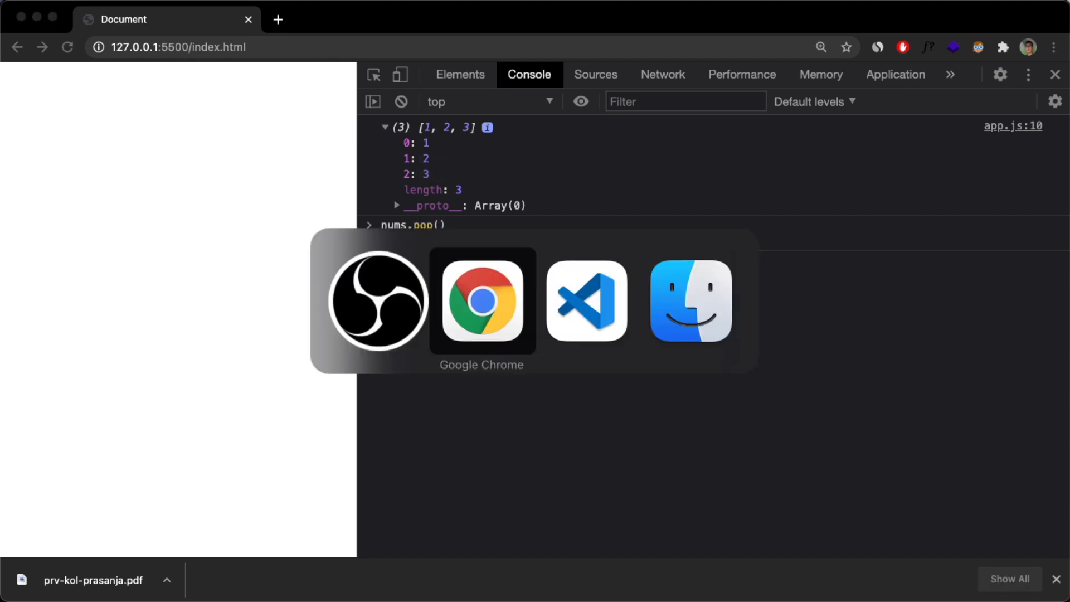
Step: Return to the VS Code editor and move to the end of the nums declaration
left_click(586, 301)
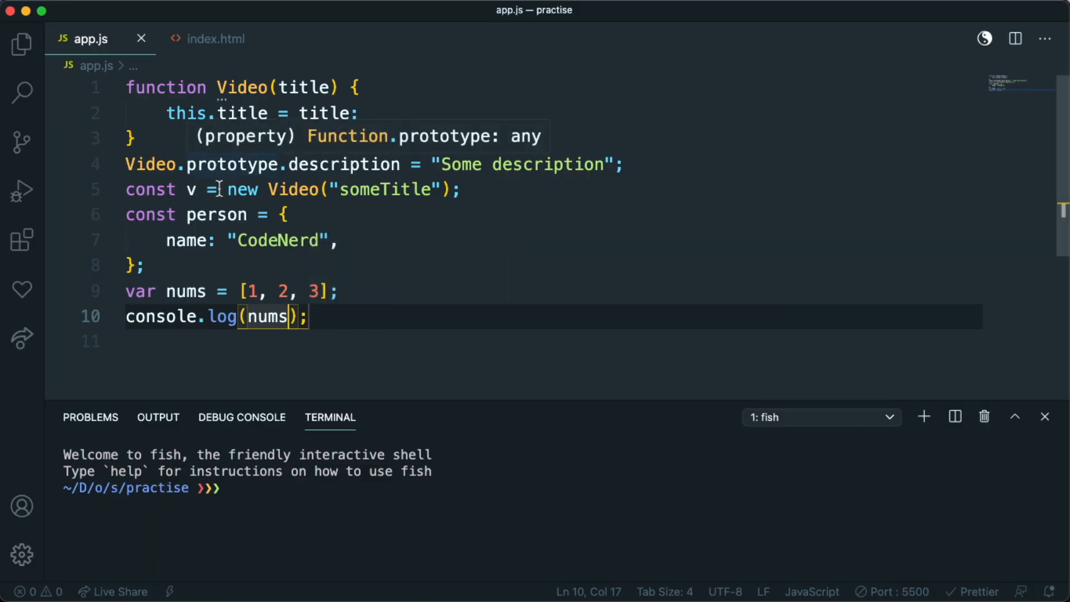
double_click(231, 164)
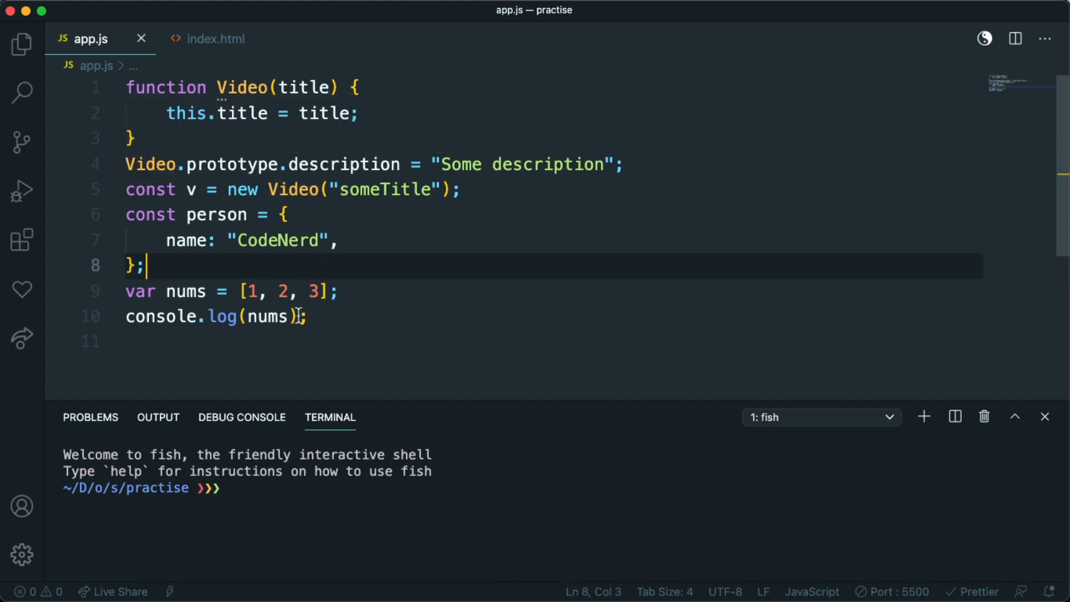
left_click(353, 292)
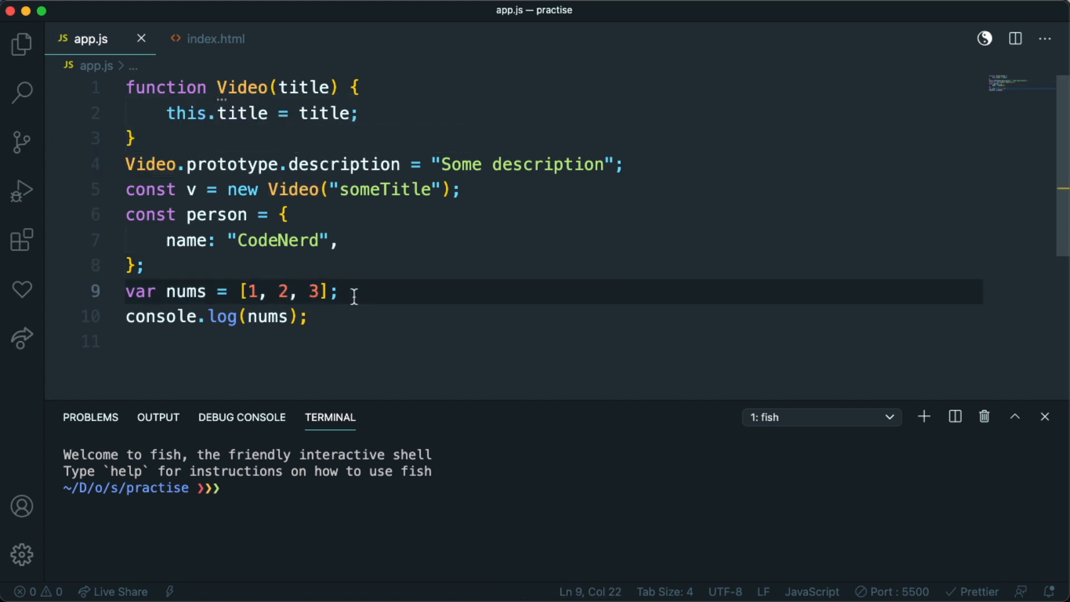
key("Cmd+Tab")
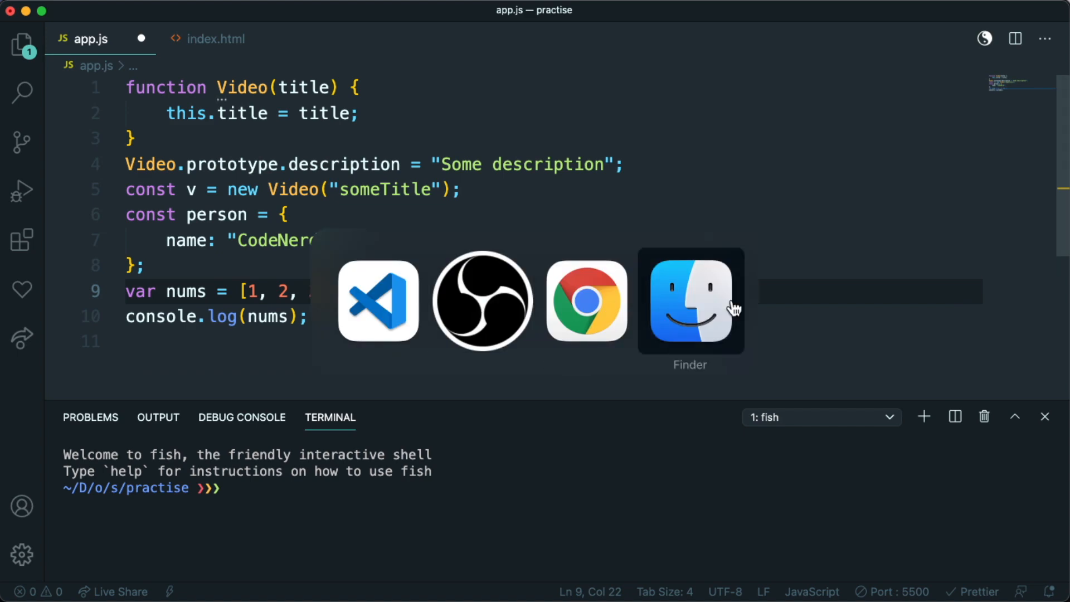
left_click(586, 301)
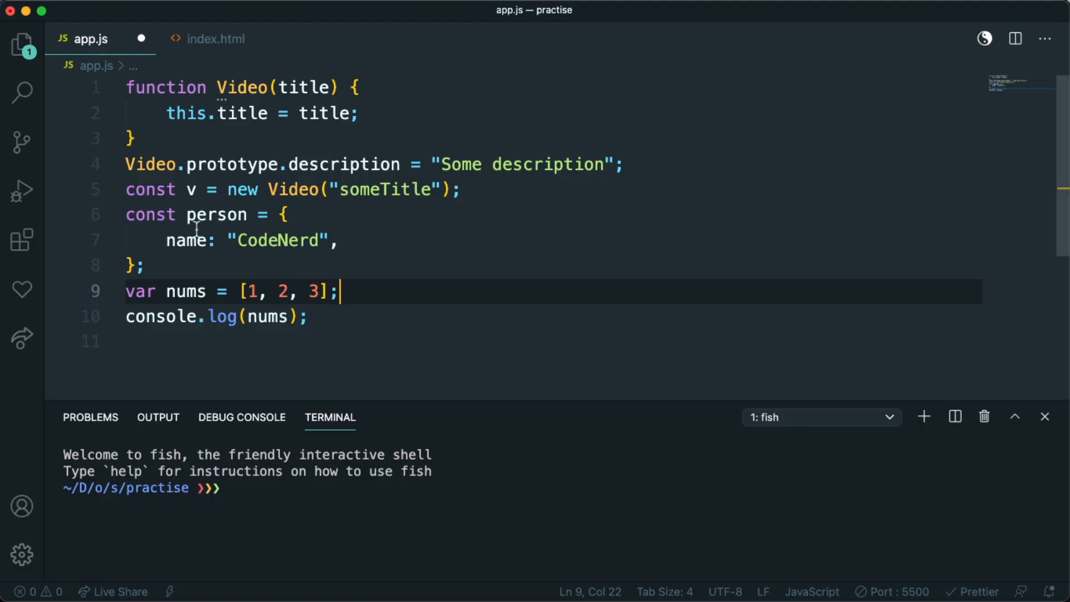
Step: Change the nums argument of the log call on line 10 to nums.__proto
left_click(155, 164)
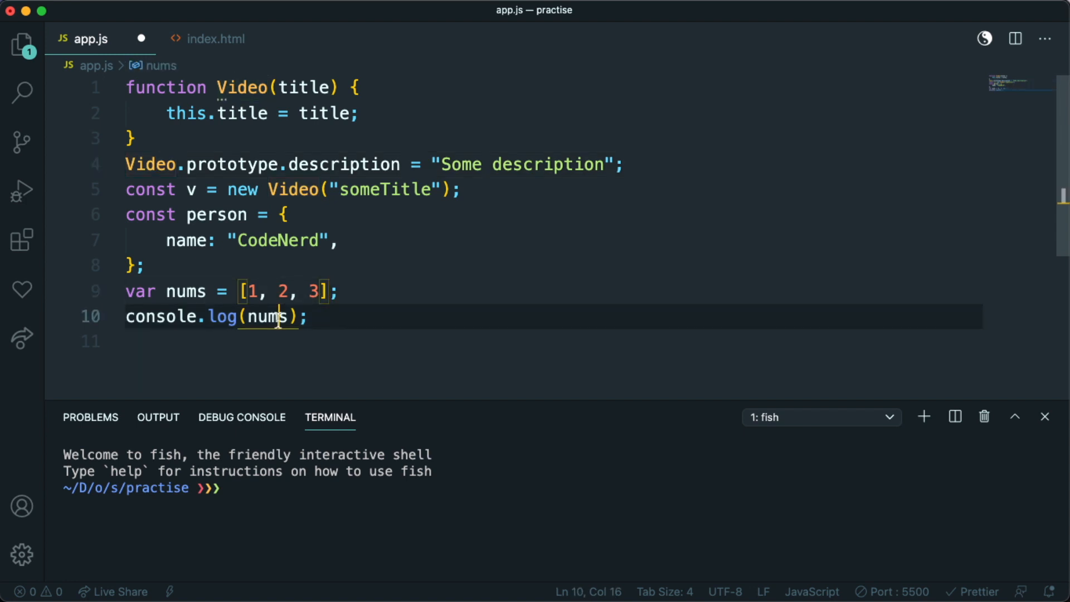
double_click(267, 316)
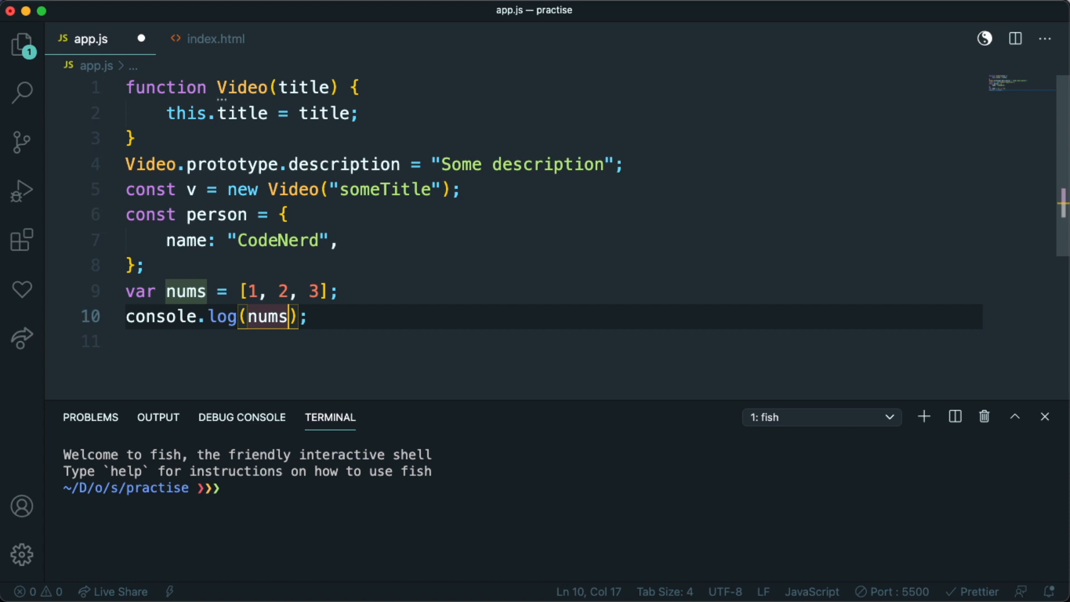
type(".__")
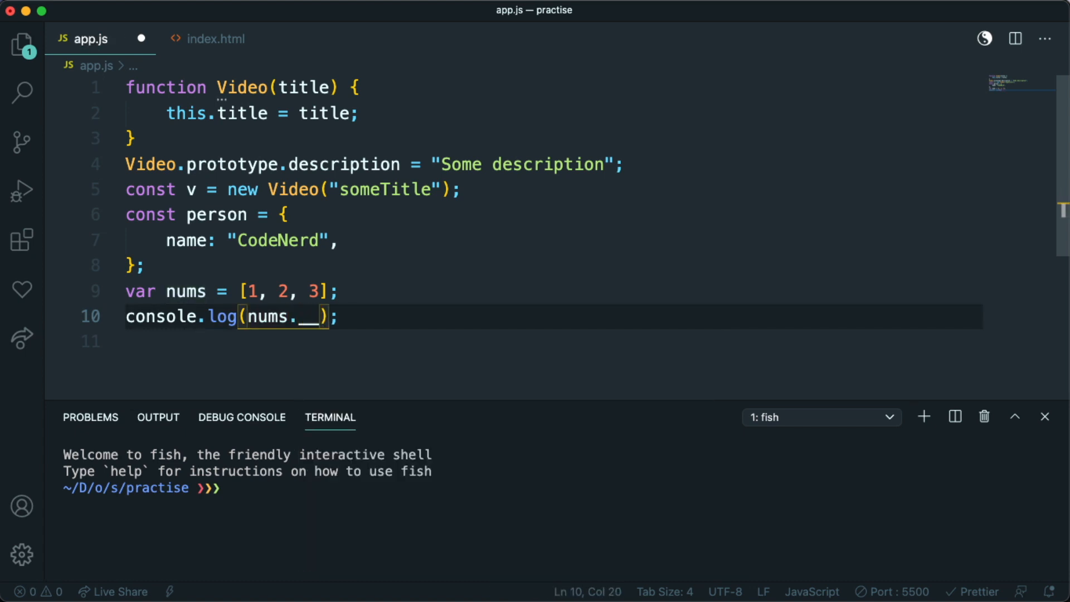
type("proto")
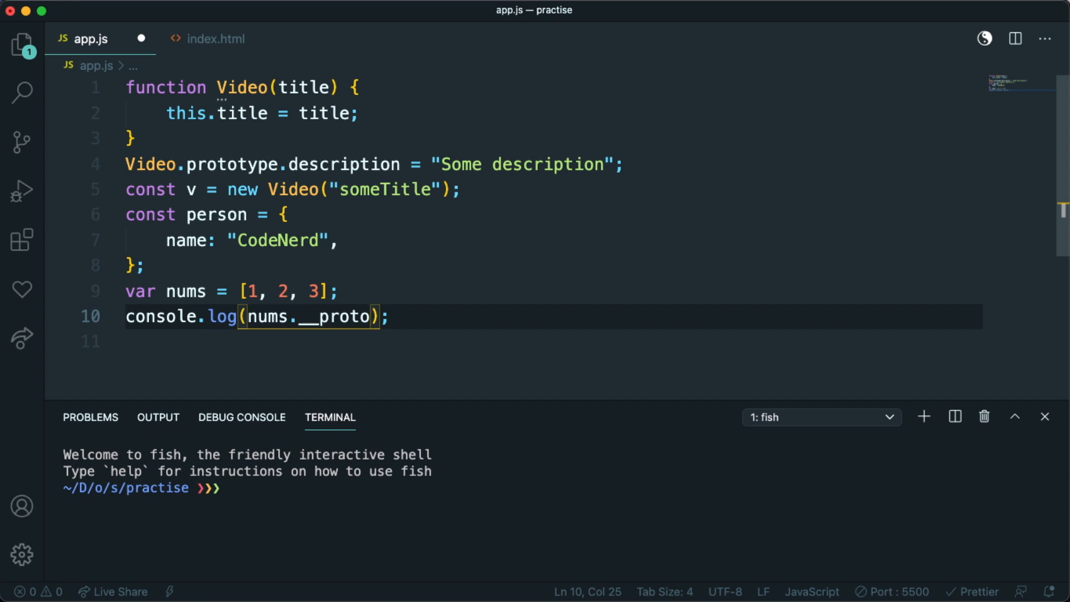
type("_")
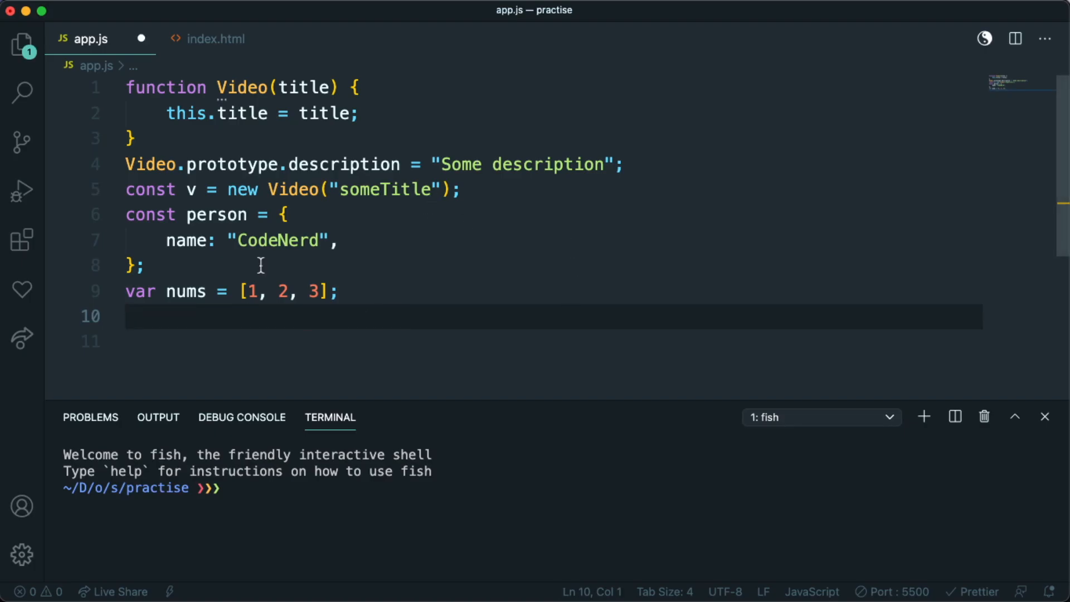
mouse_move(298, 317)
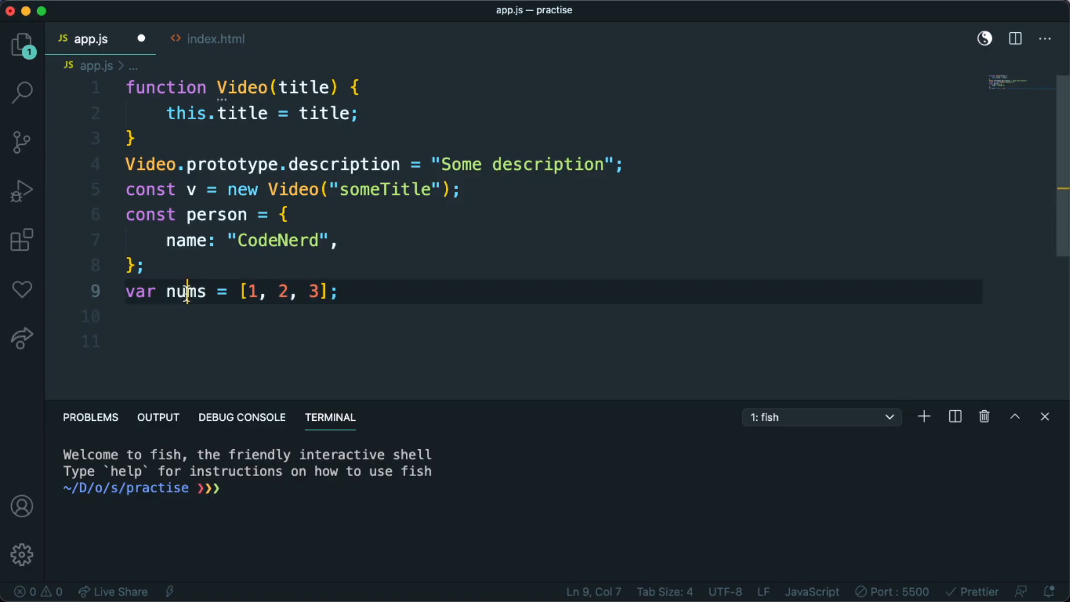
Step: Insert an empty line after the const v line, then select description on line 4
left_click(198, 189)
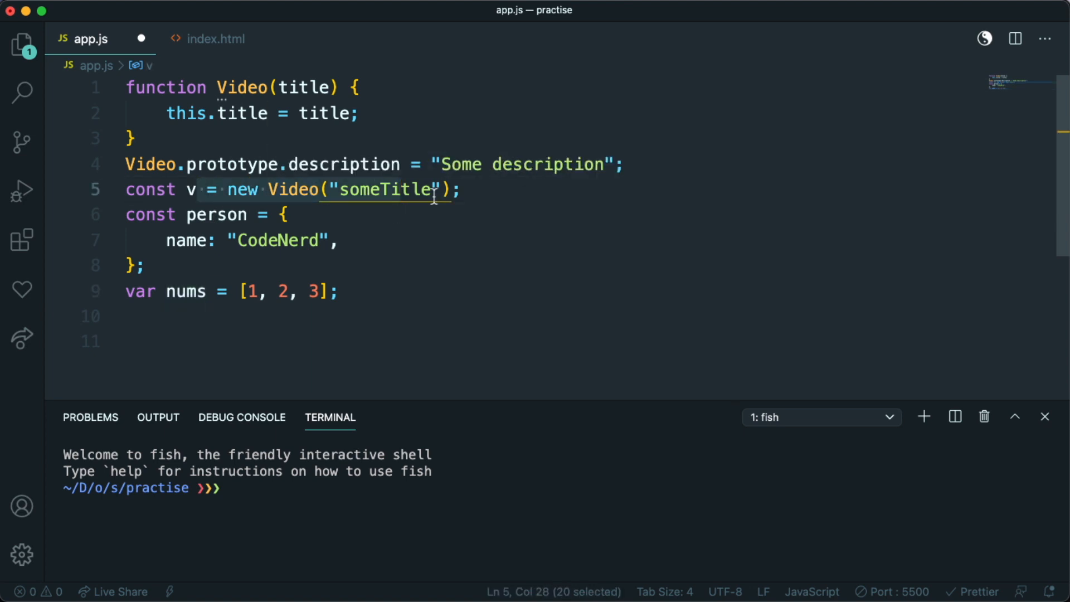
left_click(481, 190)
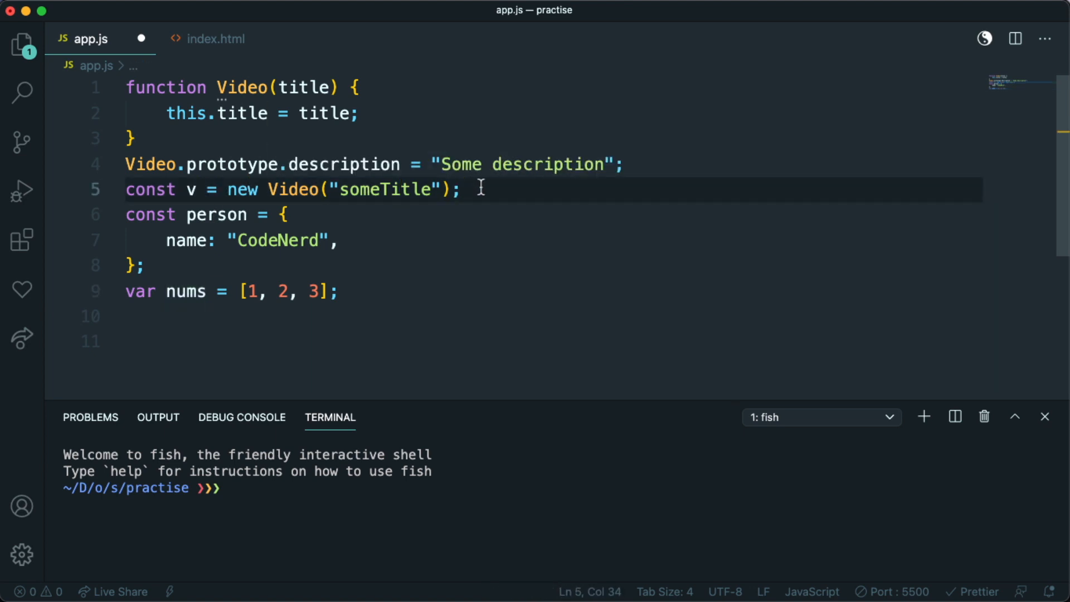
key("Enter")
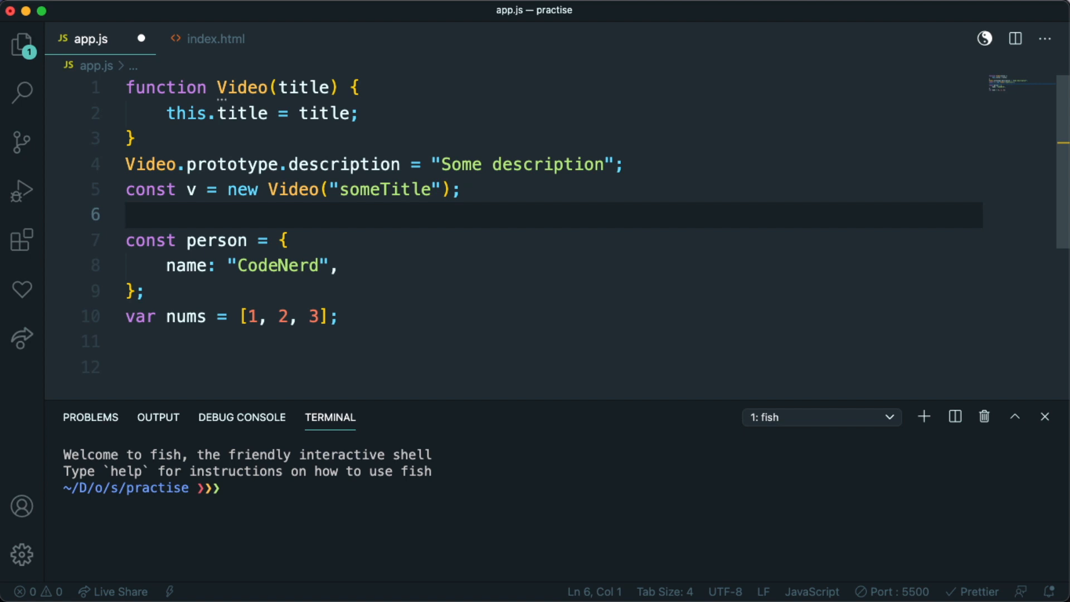
mouse_move(279, 190)
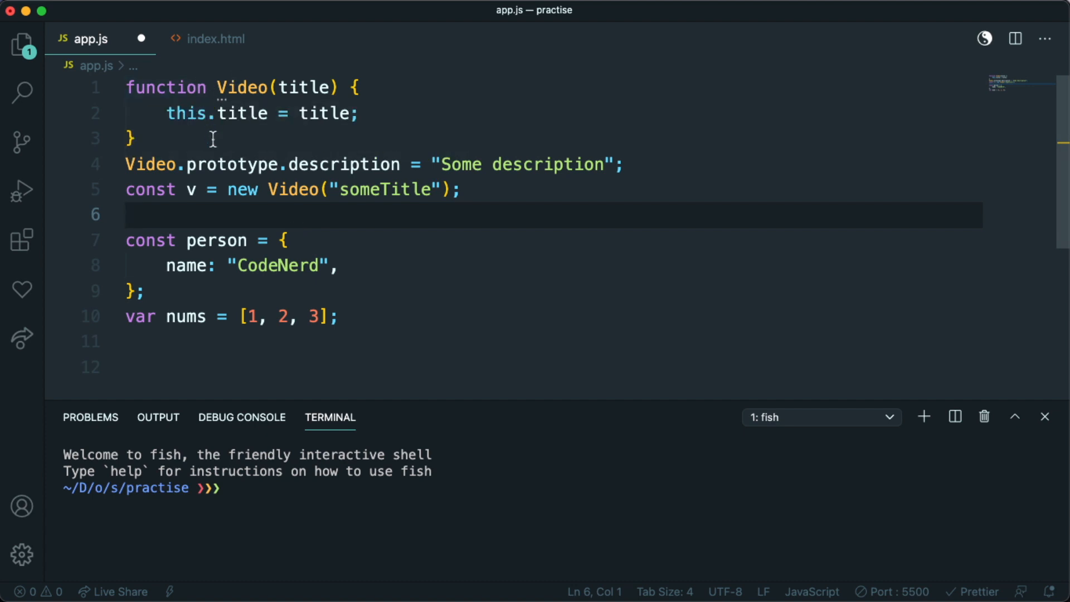
double_click(344, 164)
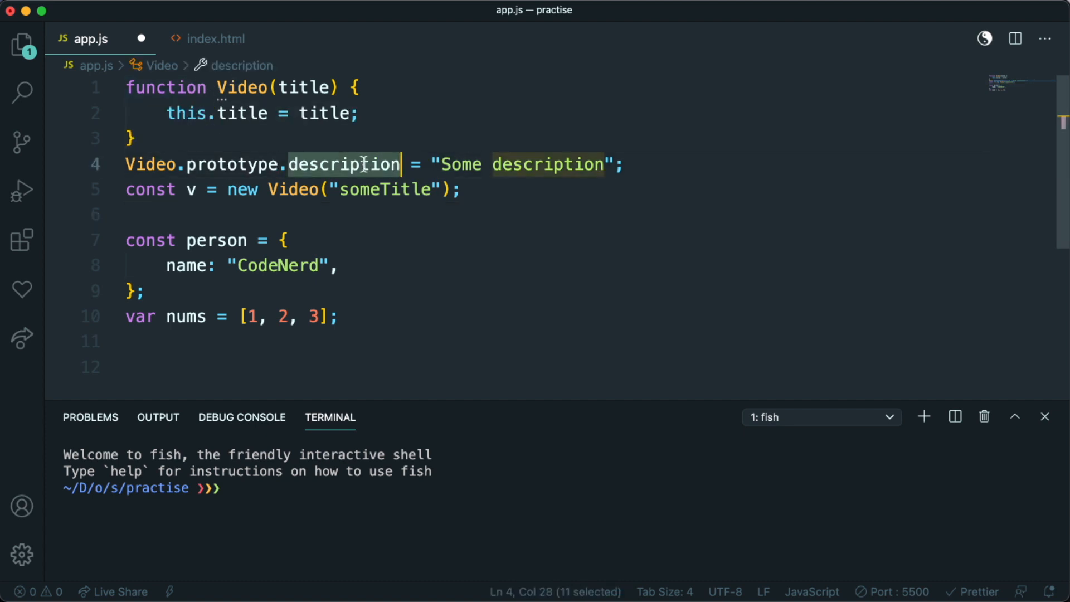
mouse_move(341, 163)
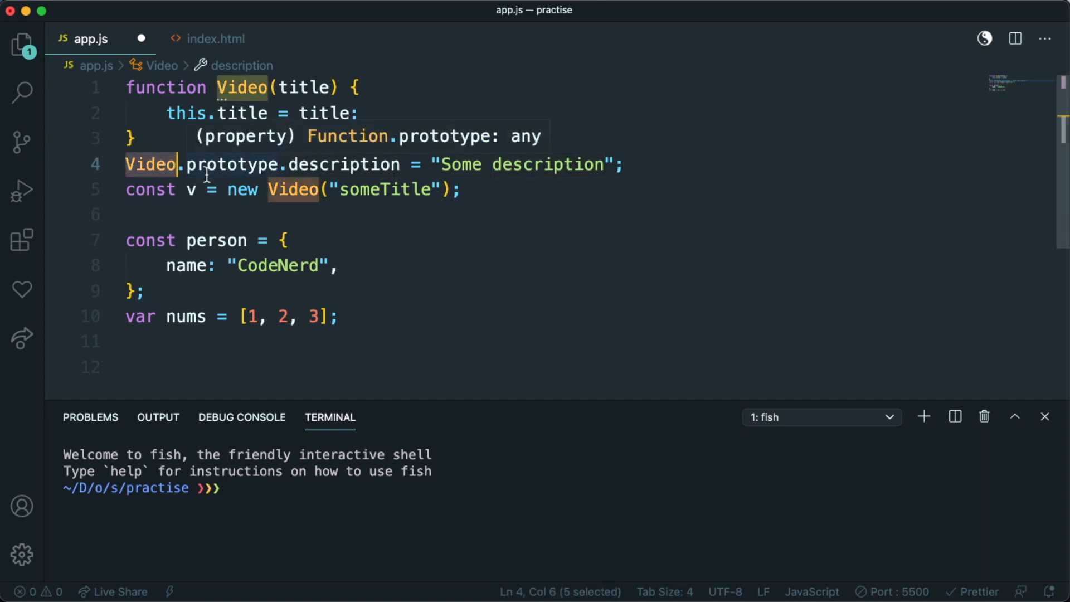
mouse_move(815, 319)
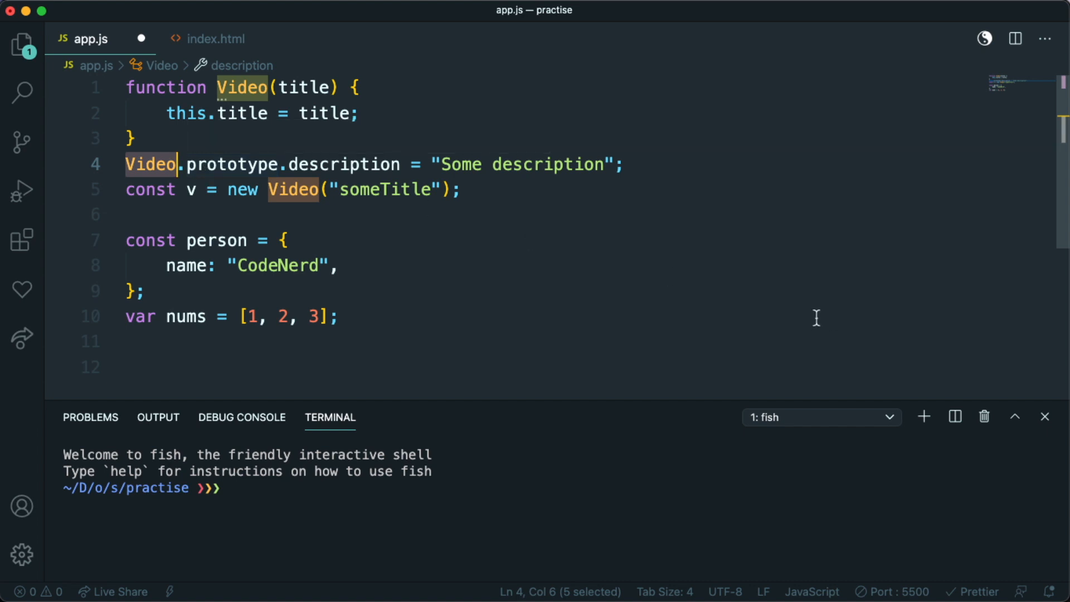